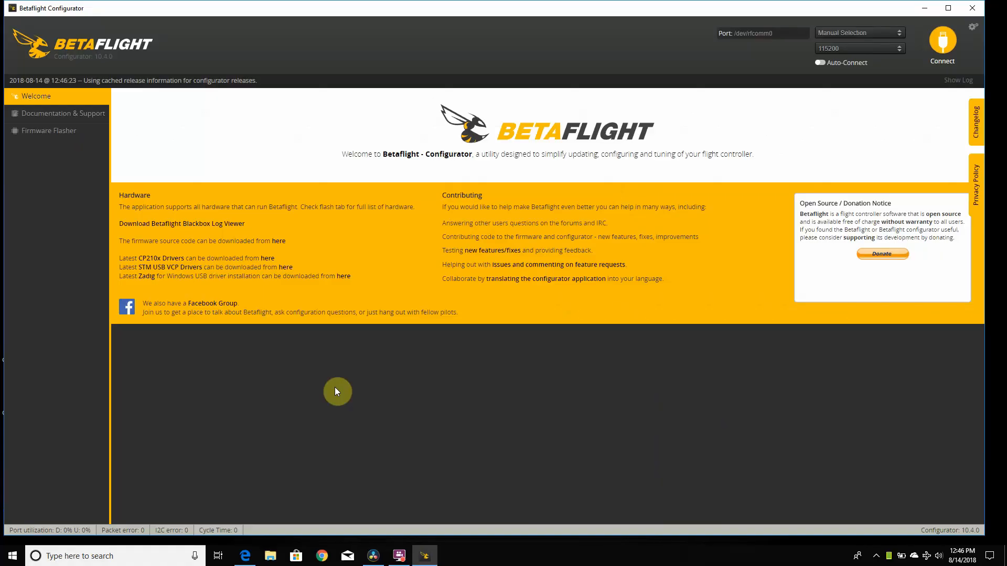
mouse_move(233, 204)
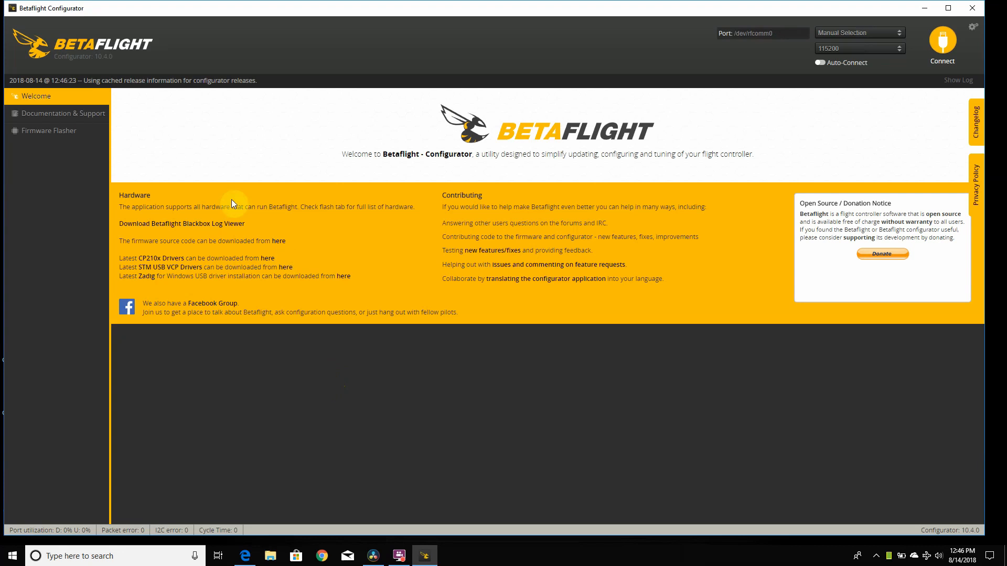
mouse_move(99, 72)
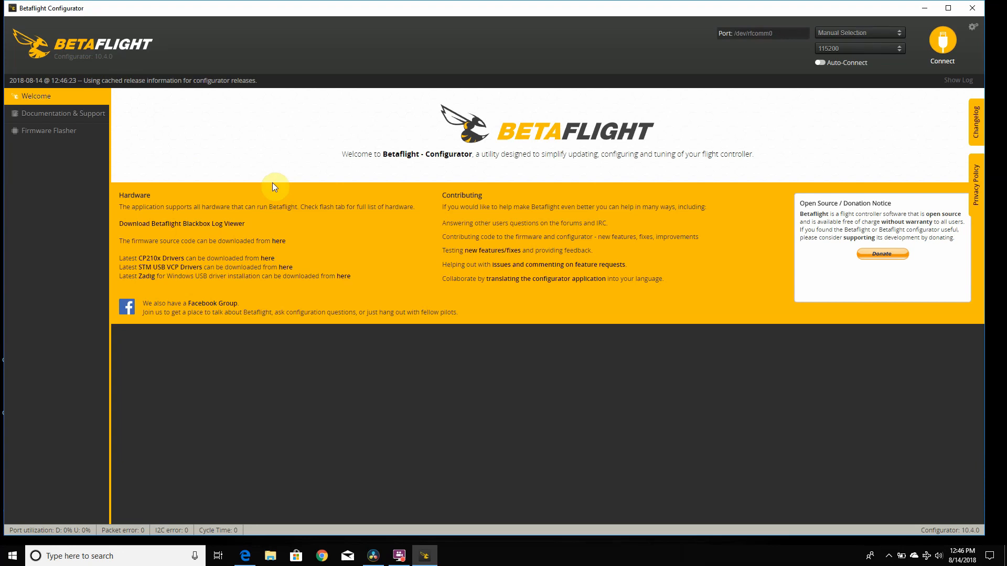
mouse_move(319, 556)
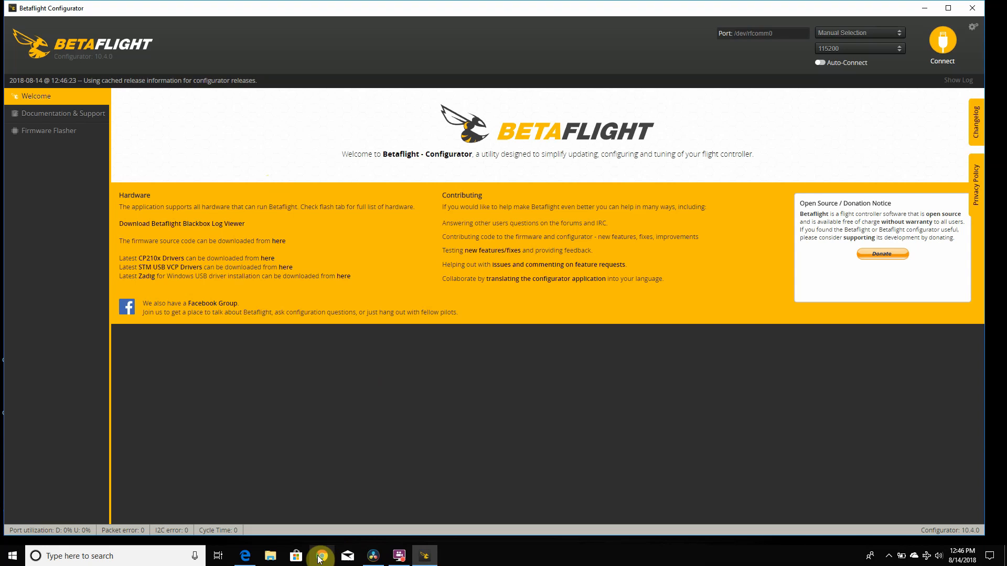
Step: Switch to Chrome and open the Betaflight Configurator GitHub releases page listing version 10.4.0
click(321, 556)
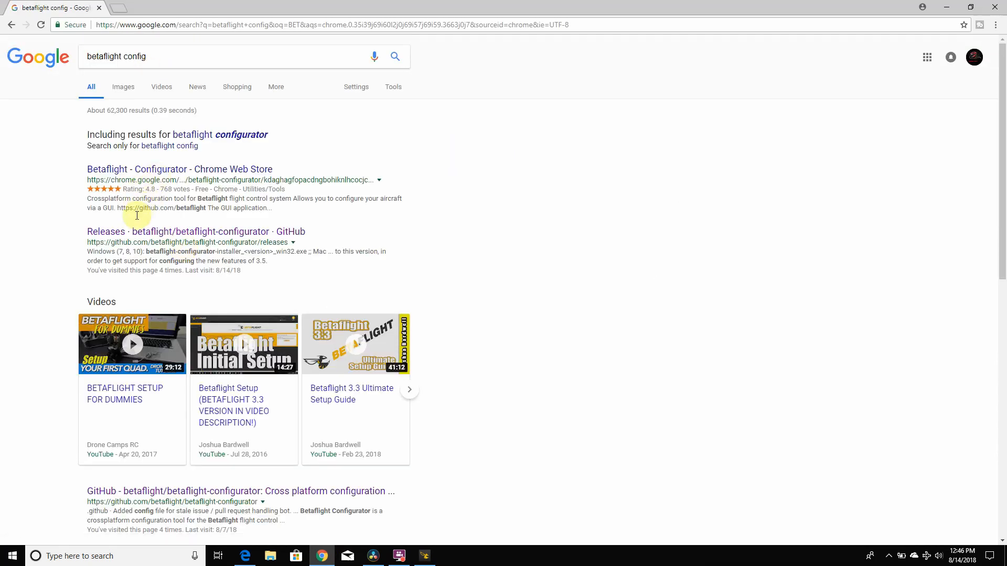
click(180, 231)
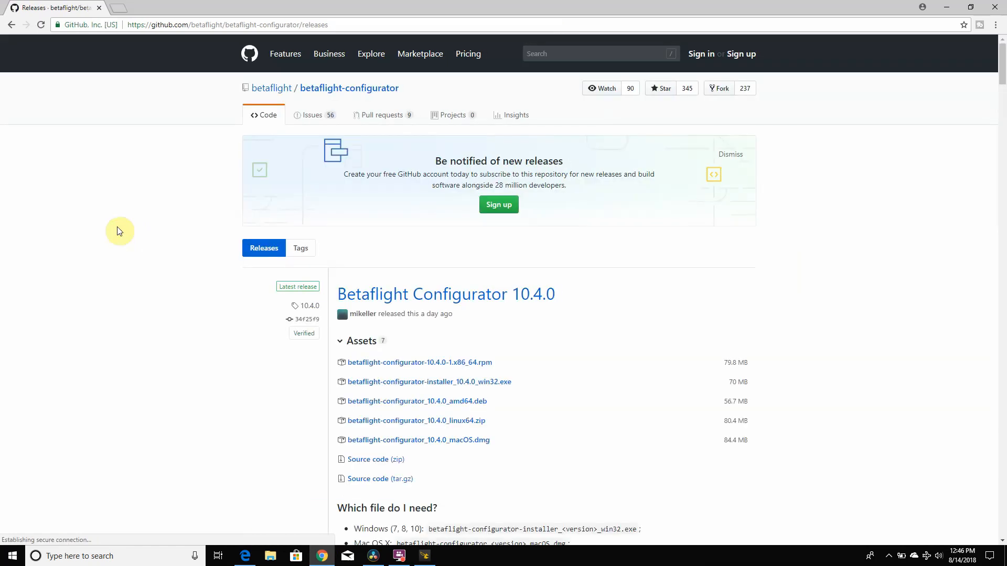
mouse_move(415, 411)
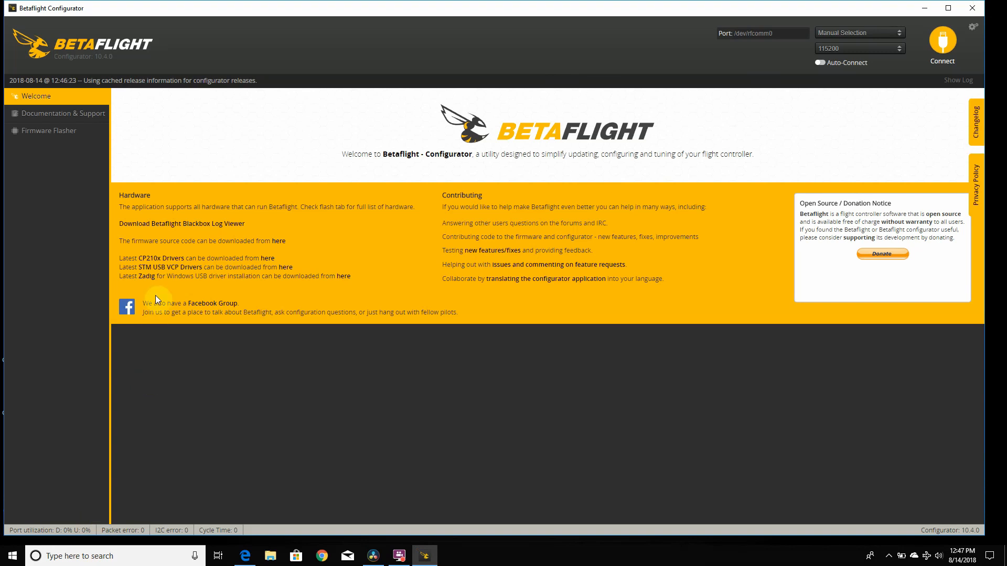
mouse_move(149, 284)
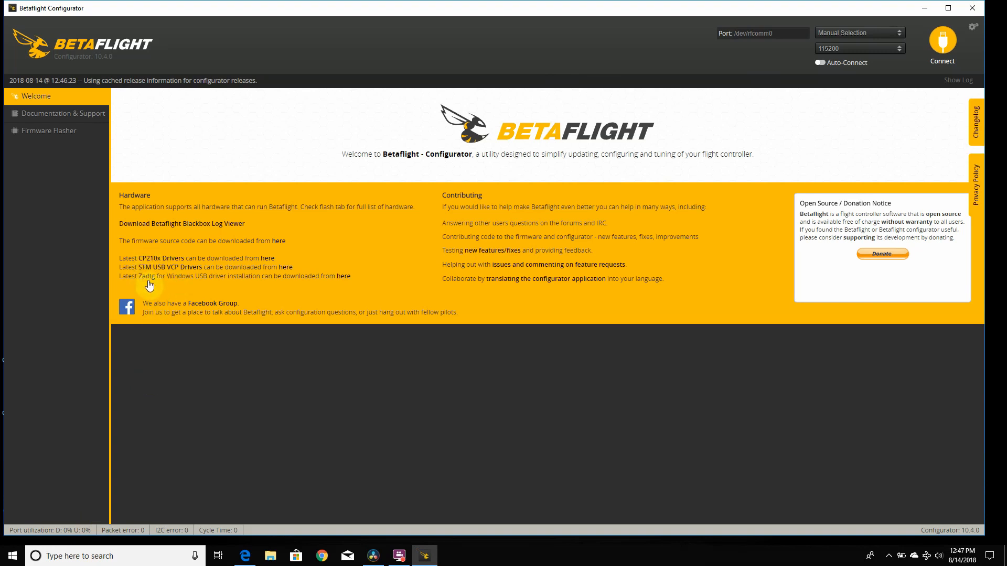
mouse_move(152, 265)
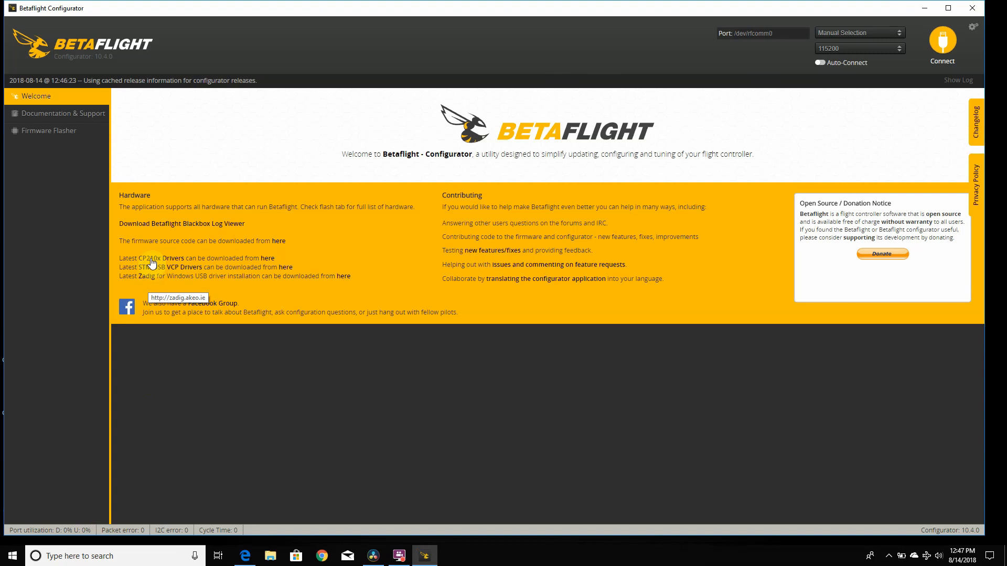
mouse_move(238, 333)
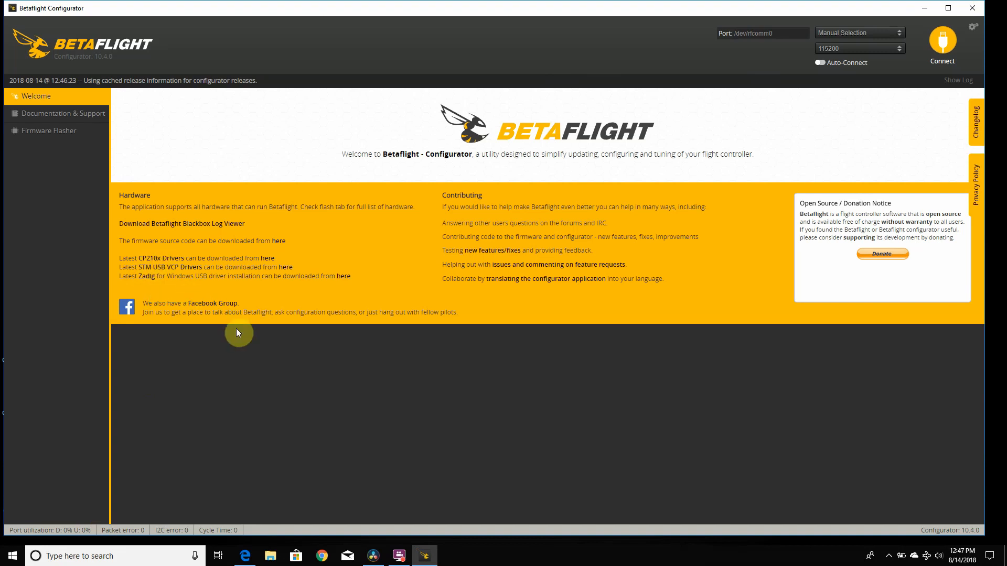
mouse_move(168, 264)
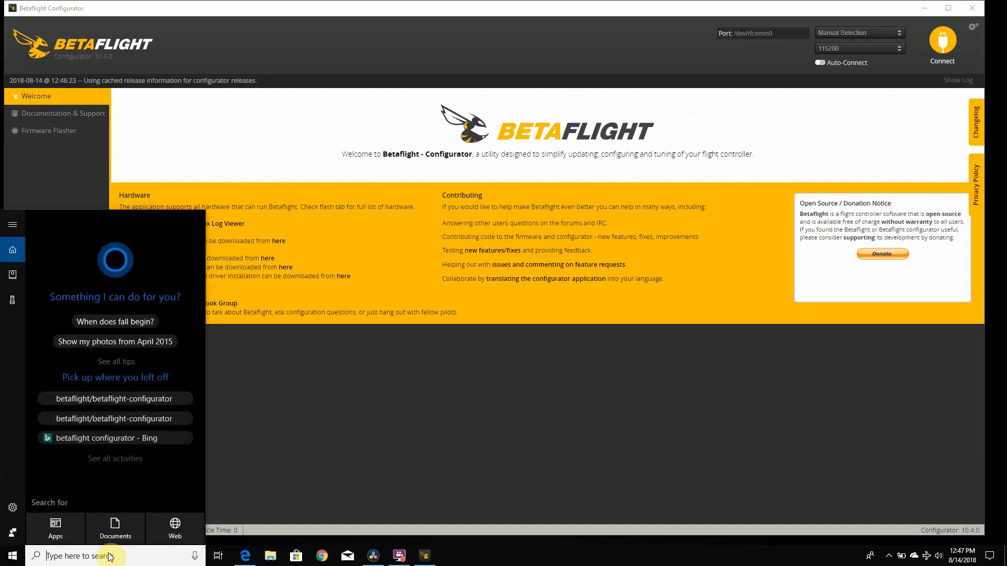
Step: Run ImpulseRC Driver Fixer from search and close it after 'Success! Drivers fixed'
text(IM)
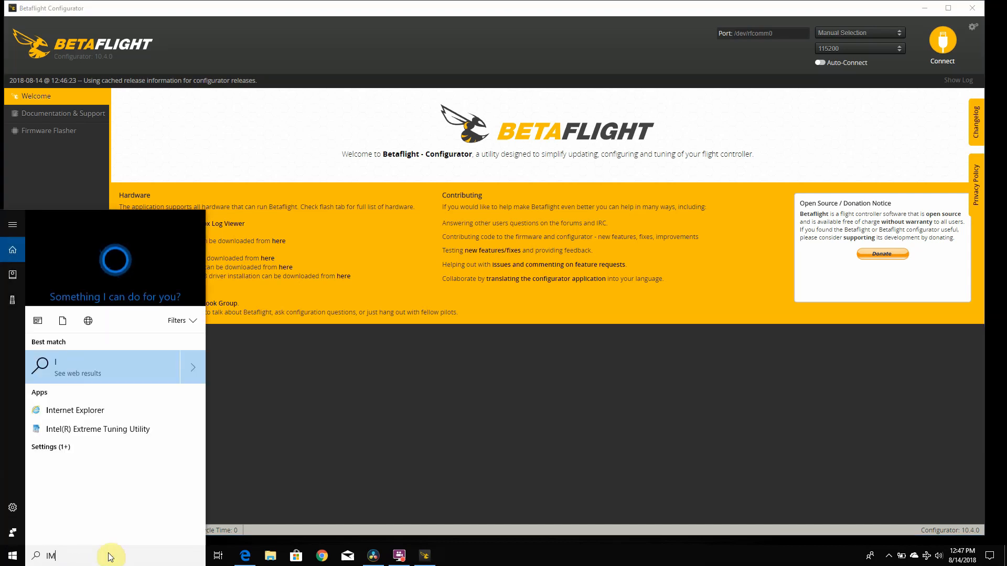
text(M)
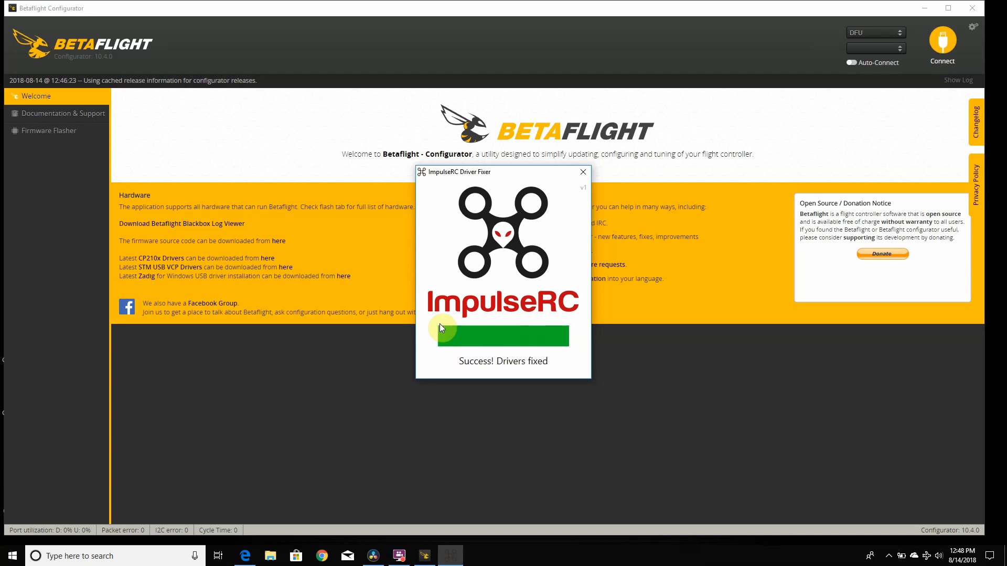
click(582, 172)
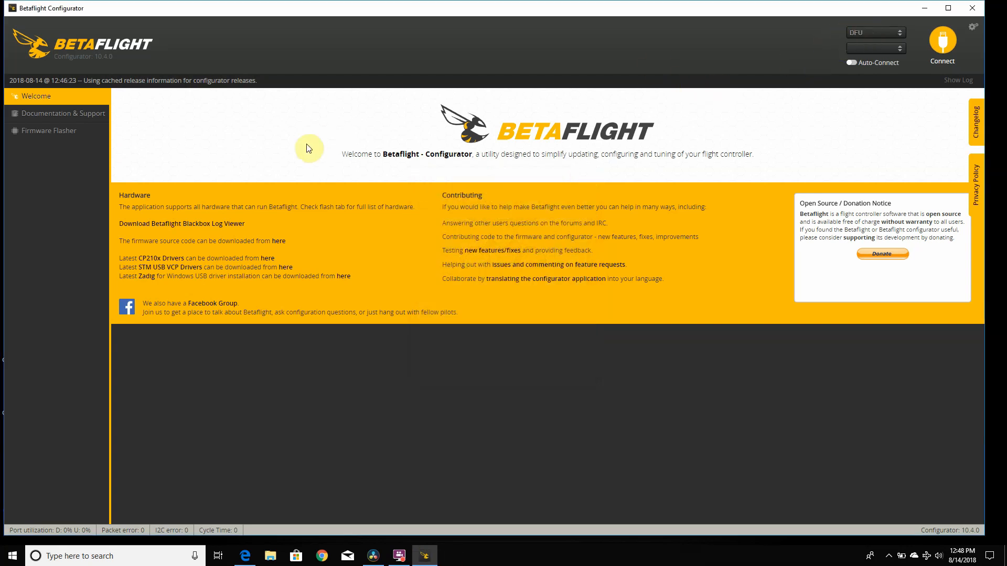
click(48, 130)
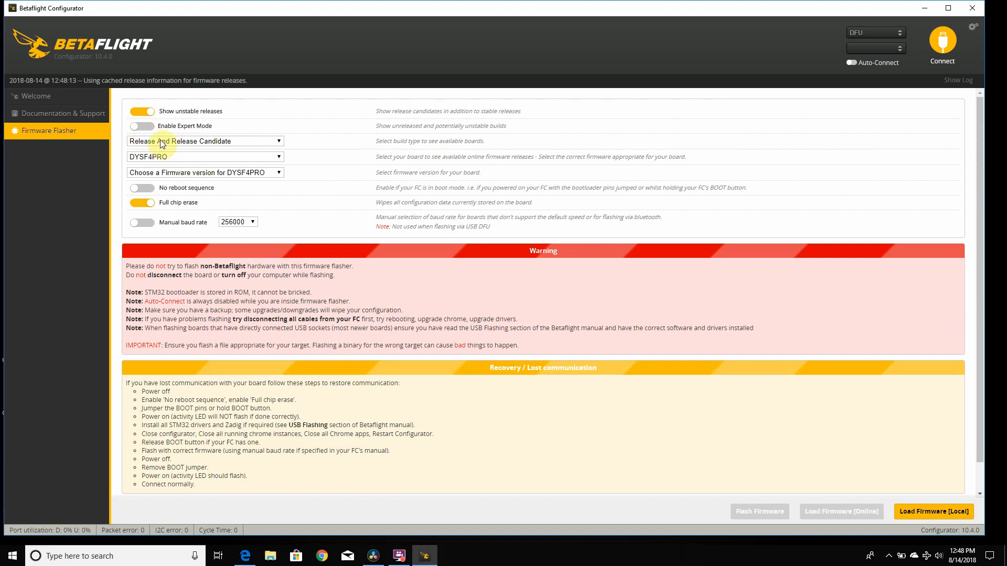
click(204, 140)
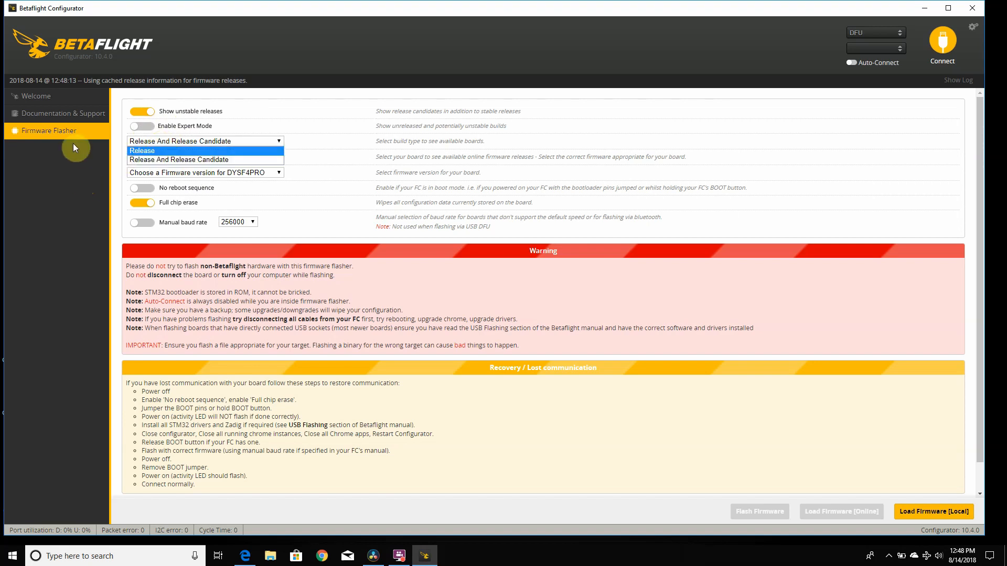
click(35, 96)
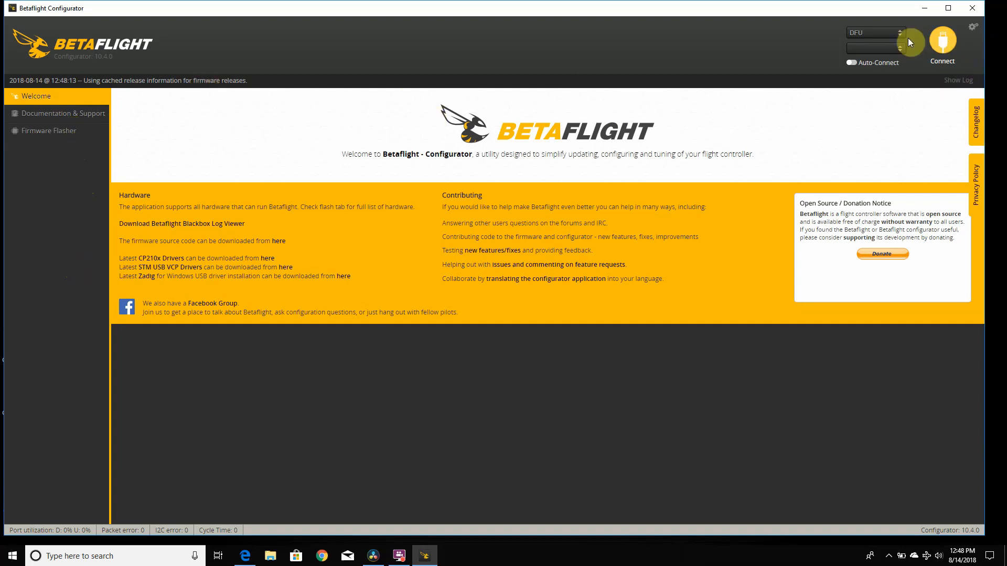
mouse_move(512, 97)
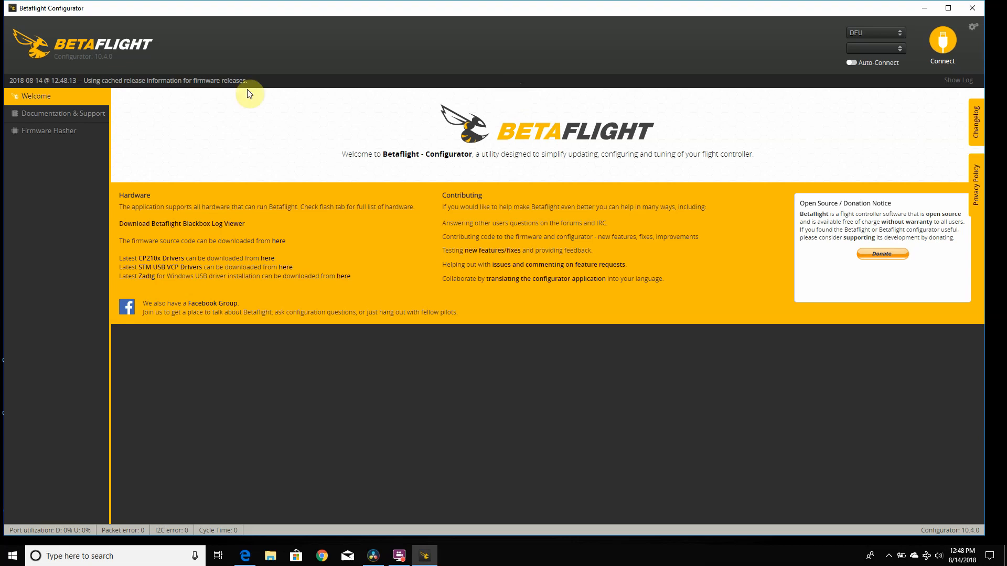
Step: Flash Betaflight 3.5.0 firmware for the DYSF4PRO board from the Firmware Flasher
click(48, 131)
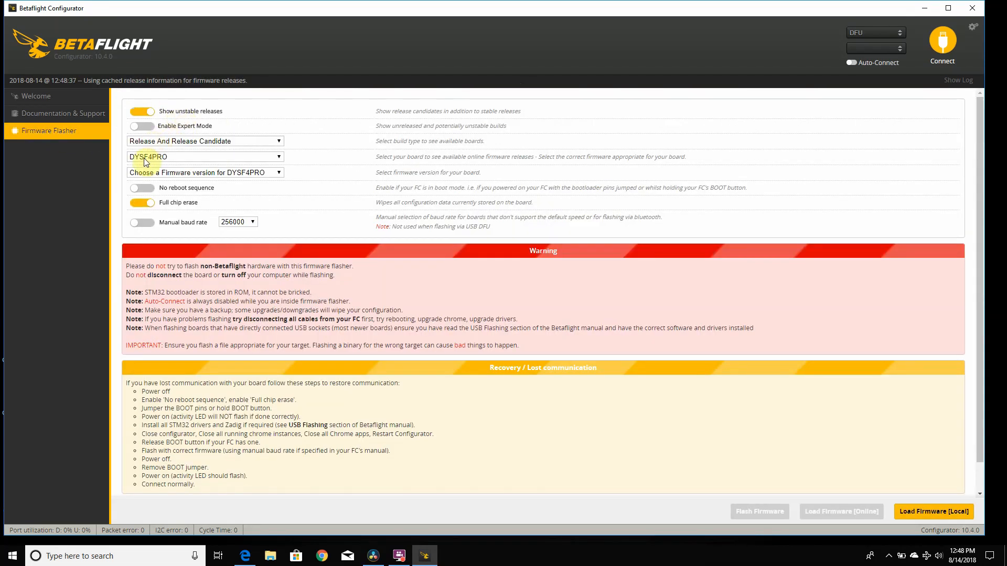
click(205, 156)
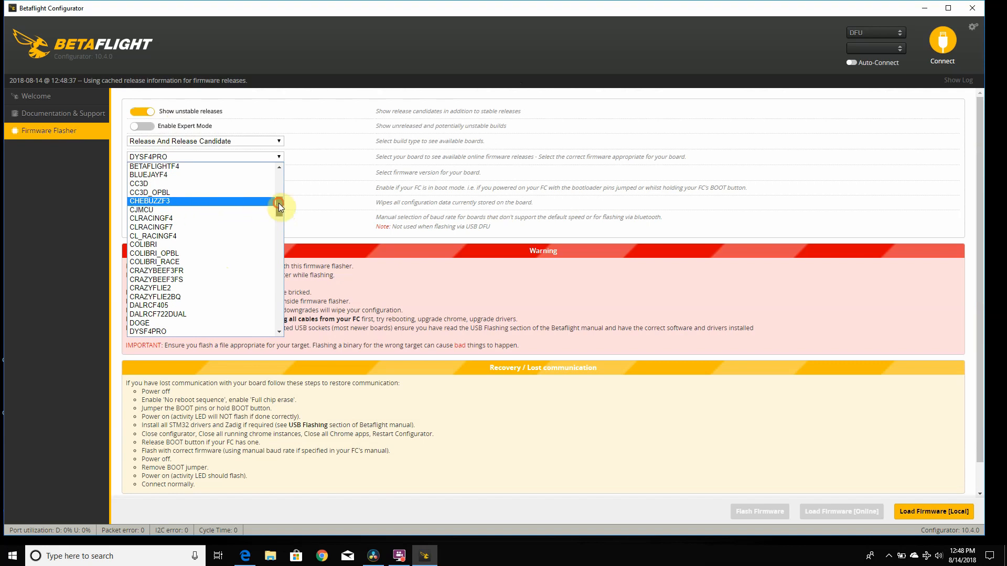
scroll(down, 3)
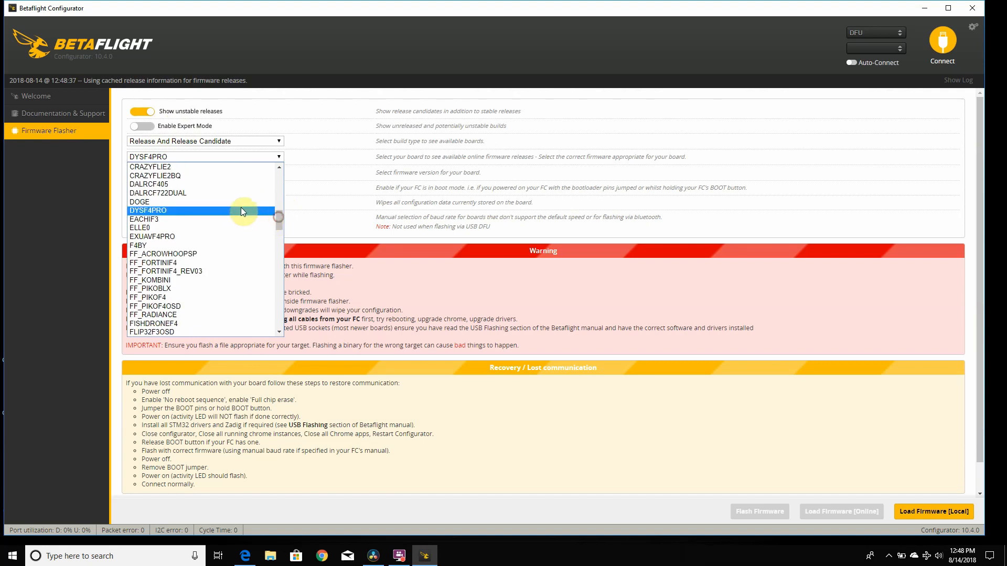
click(147, 210)
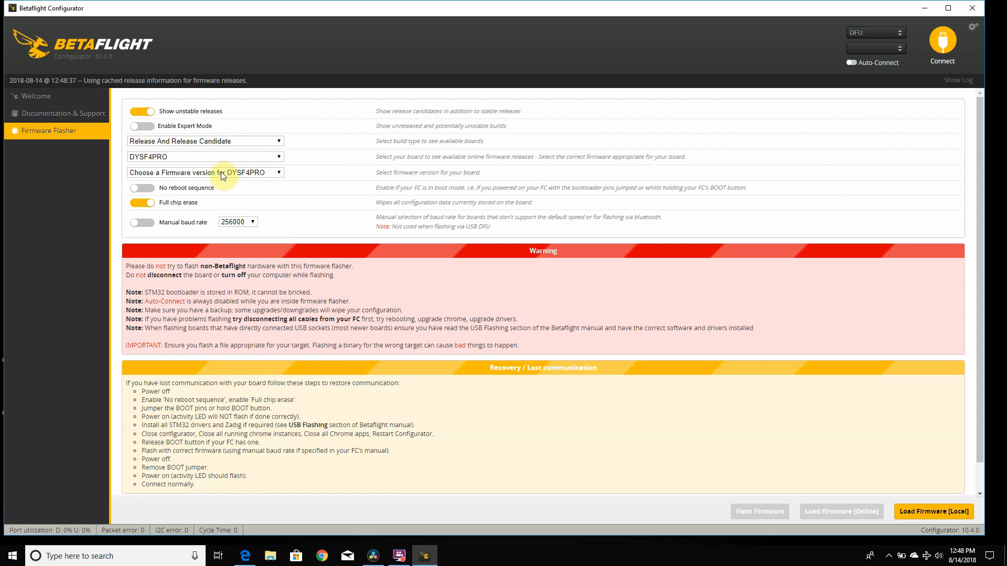
click(205, 172)
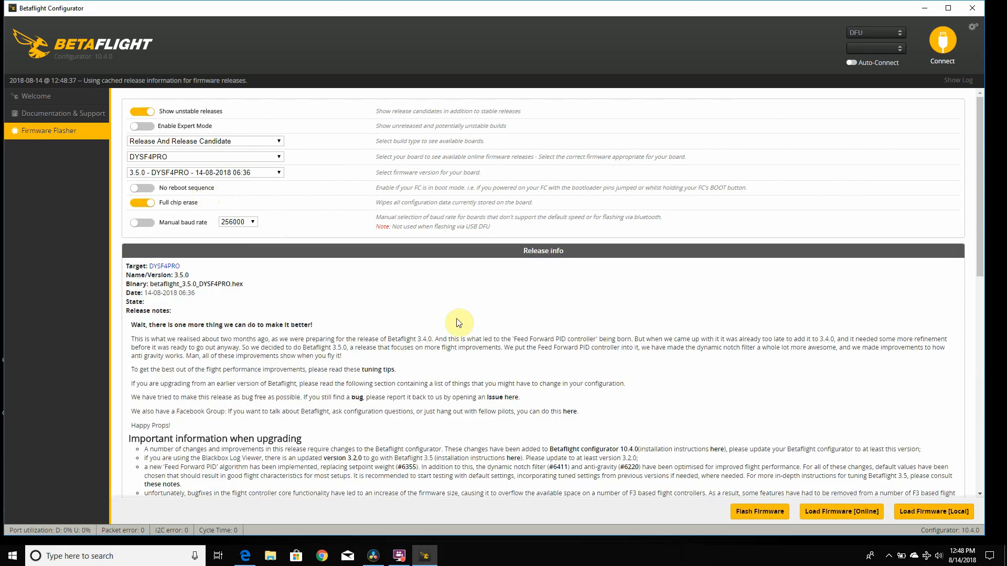
click(841, 512)
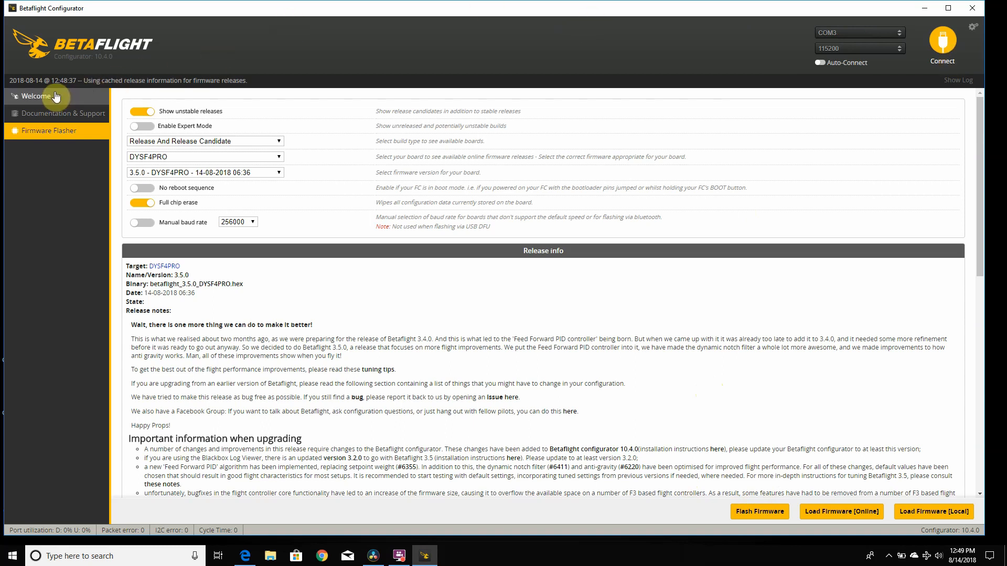
Step: Connect to the 3.5.0 board, enable Serial Rx on UART3, and open Configuration
click(35, 95)
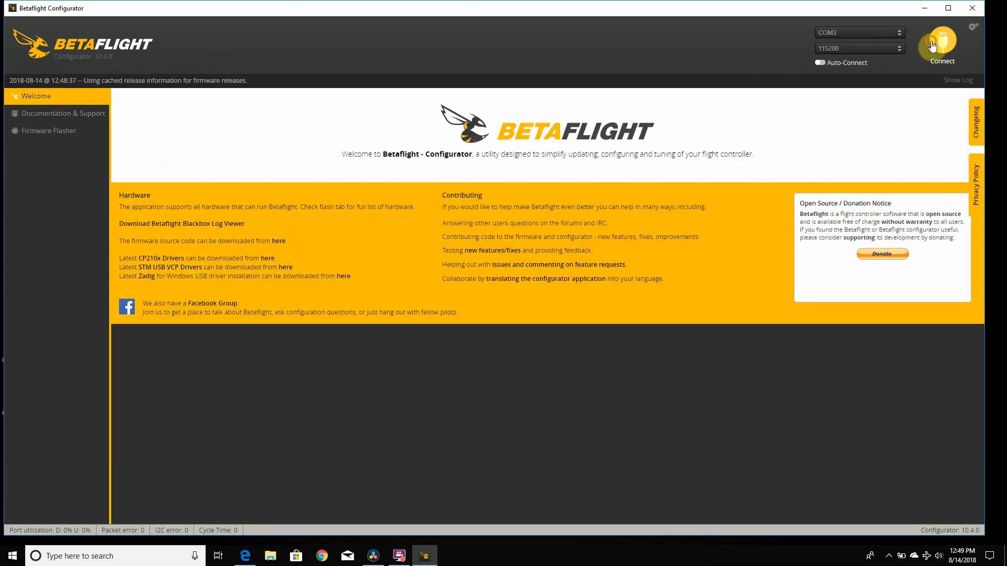
click(942, 43)
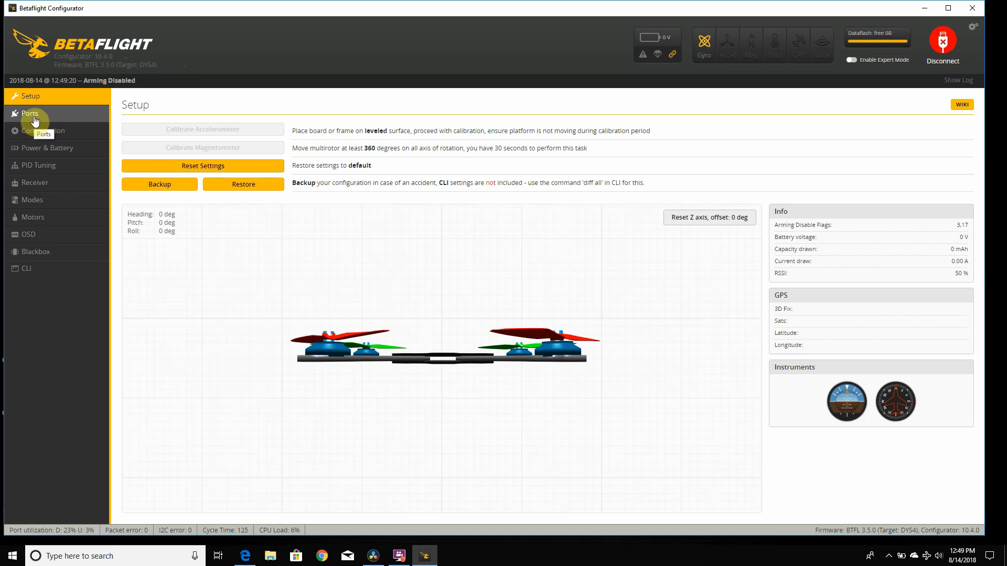
click(29, 114)
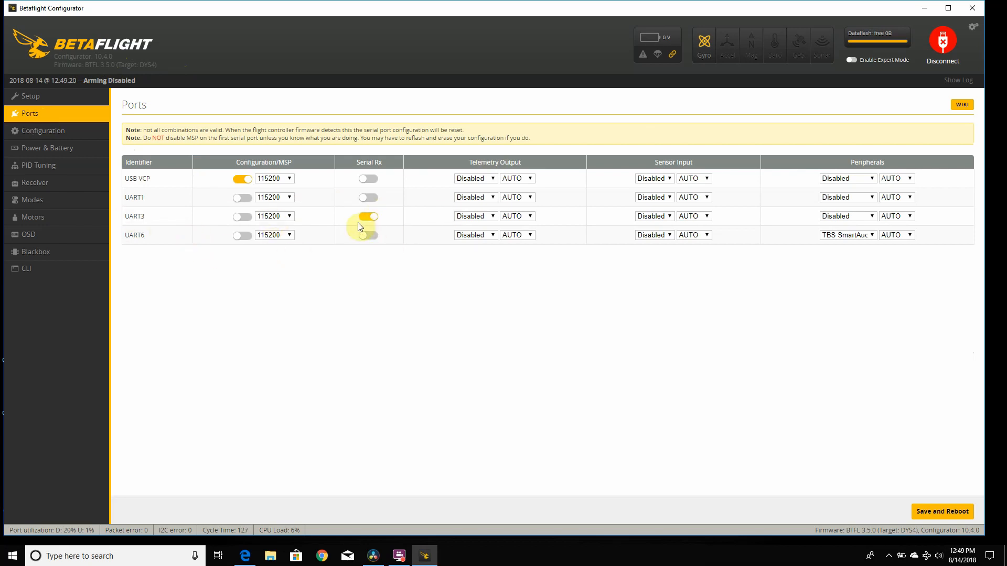
click(368, 216)
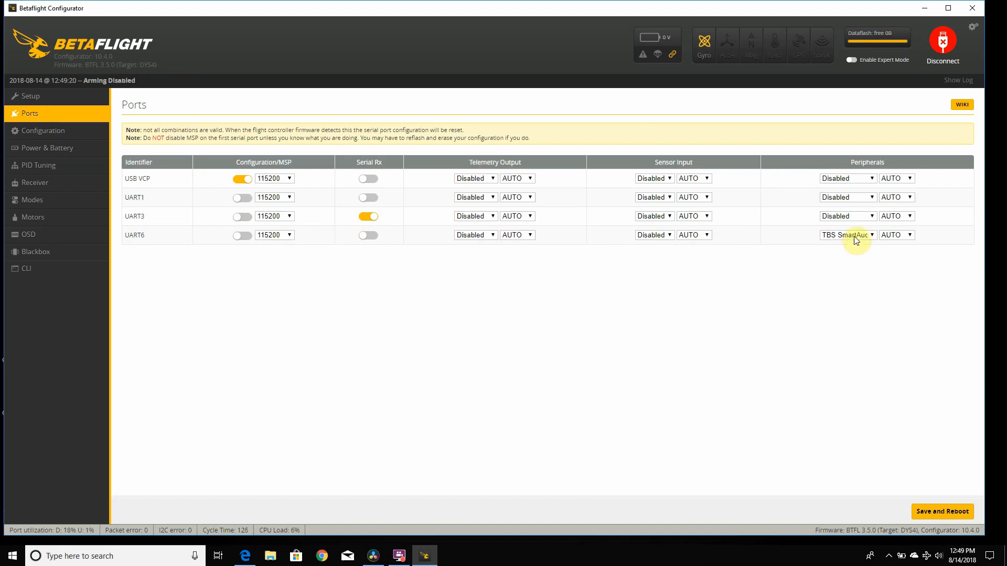
click(846, 234)
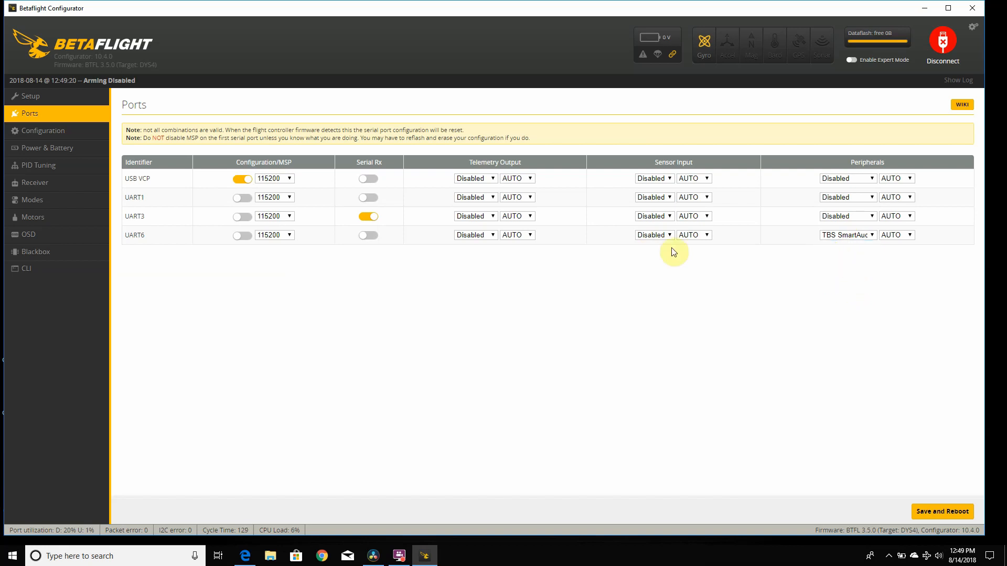
click(43, 130)
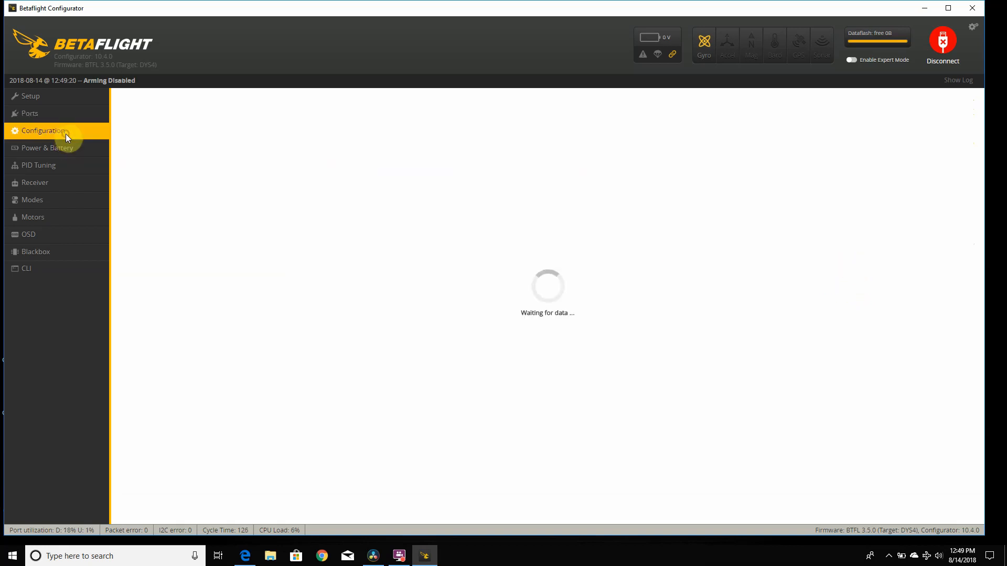
click(43, 130)
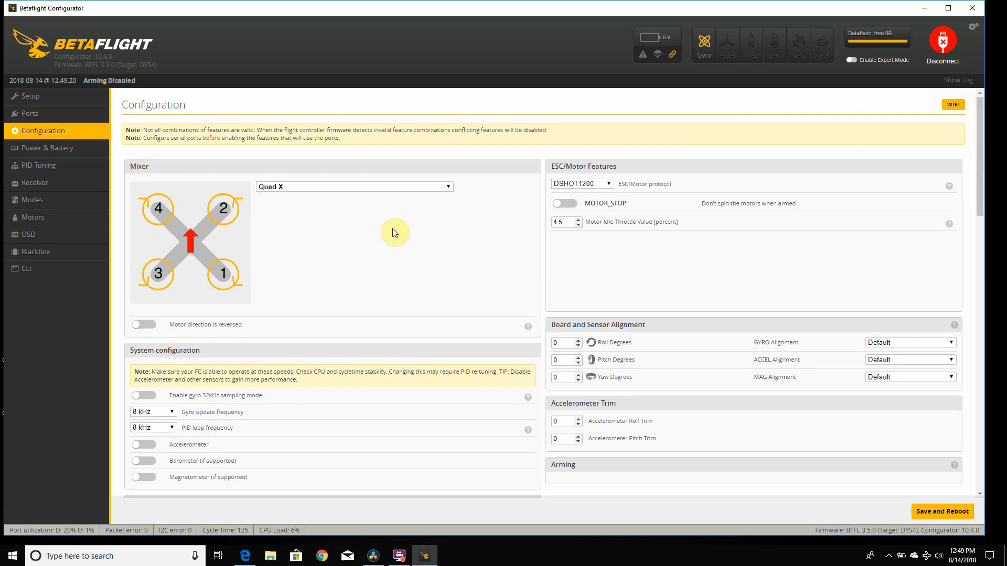
mouse_move(592, 283)
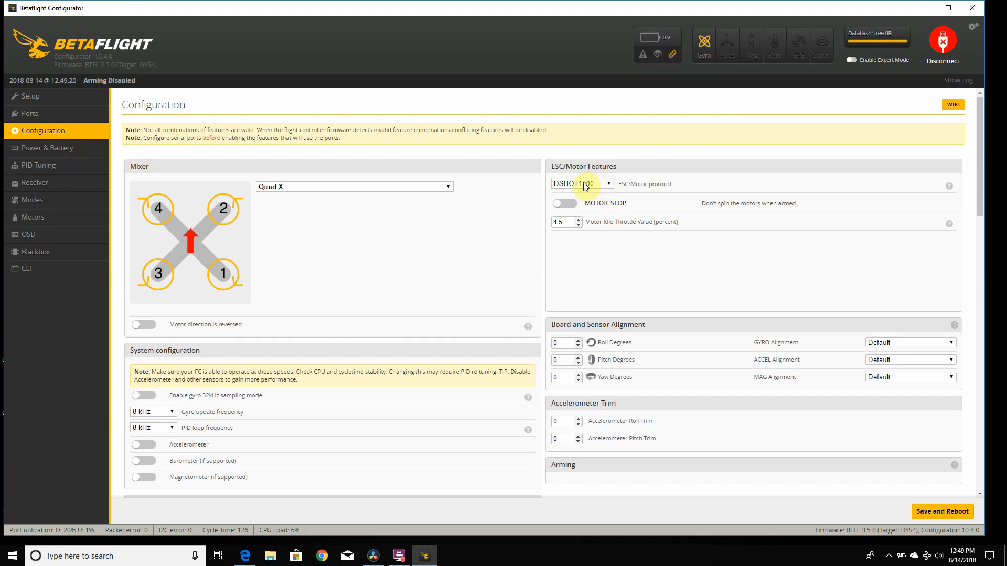
click(580, 183)
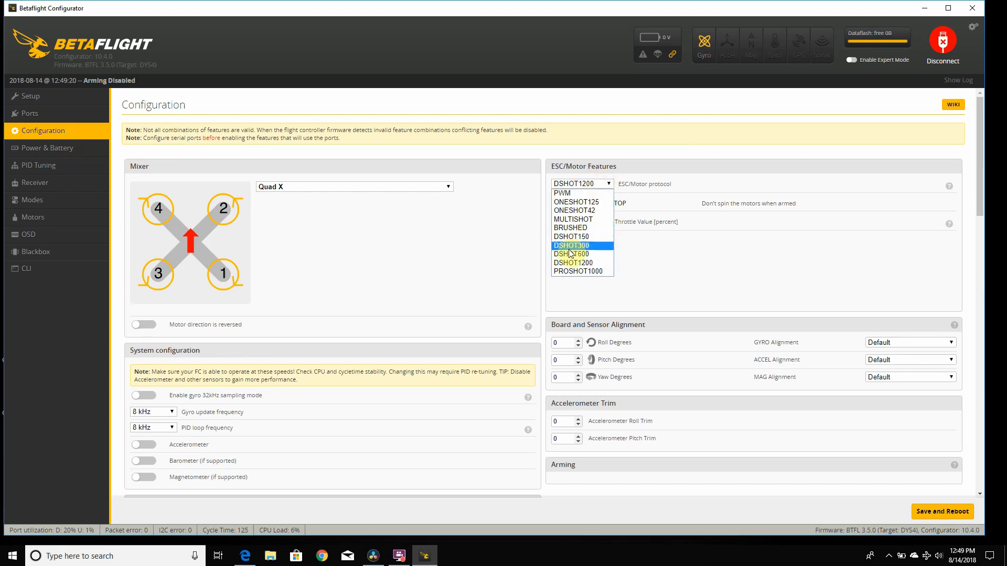
mouse_move(571, 254)
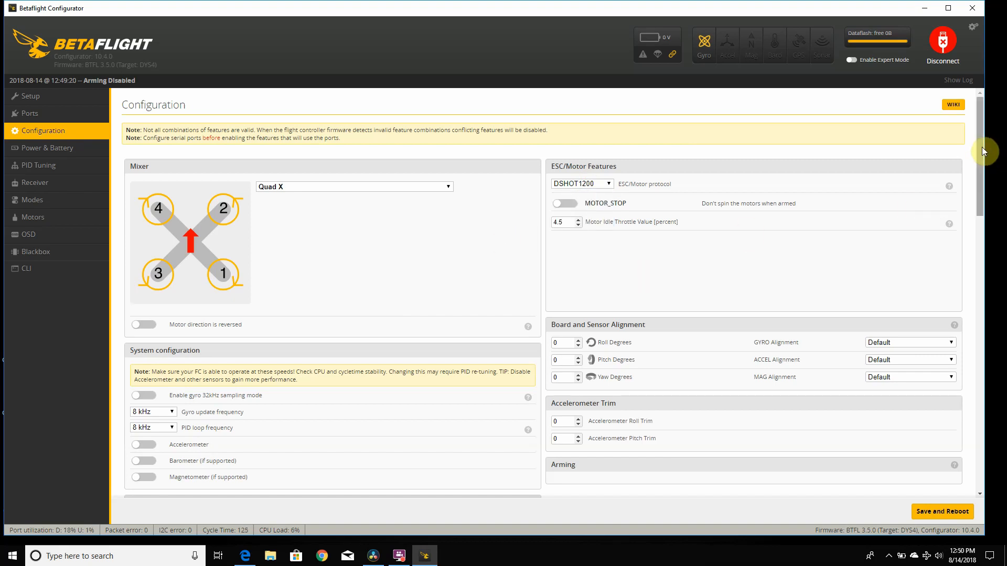
scroll(down, 3)
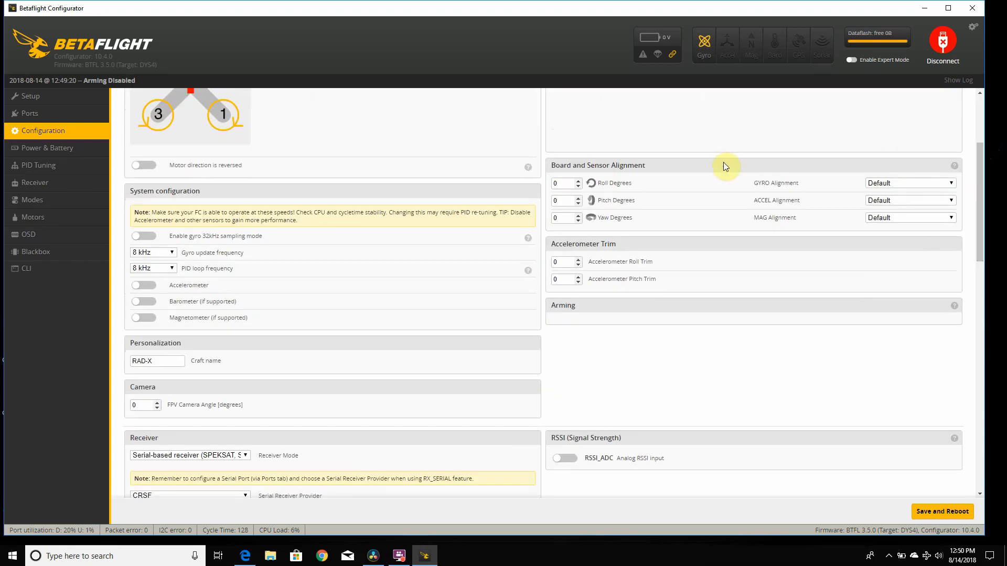
mouse_move(594, 195)
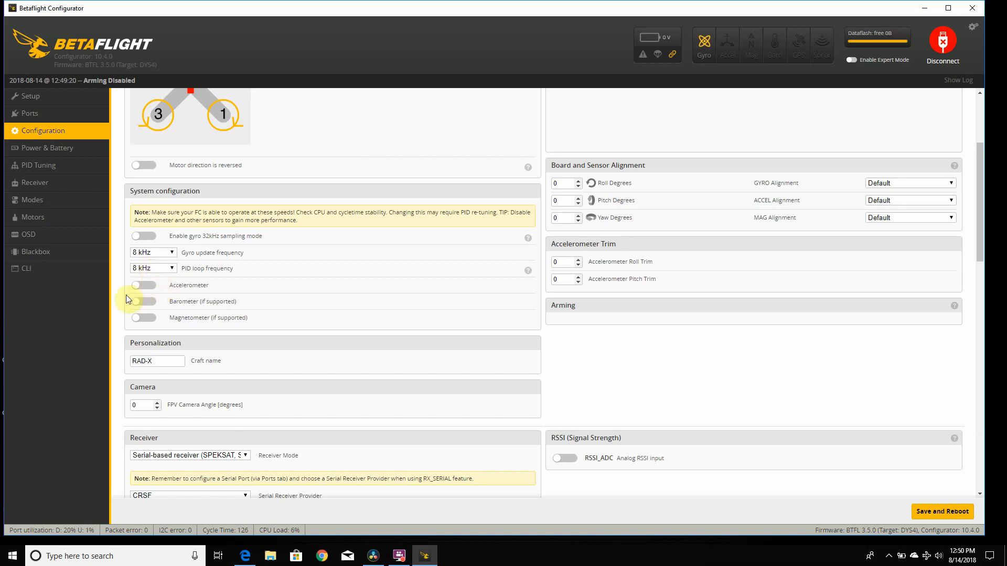
mouse_move(319, 349)
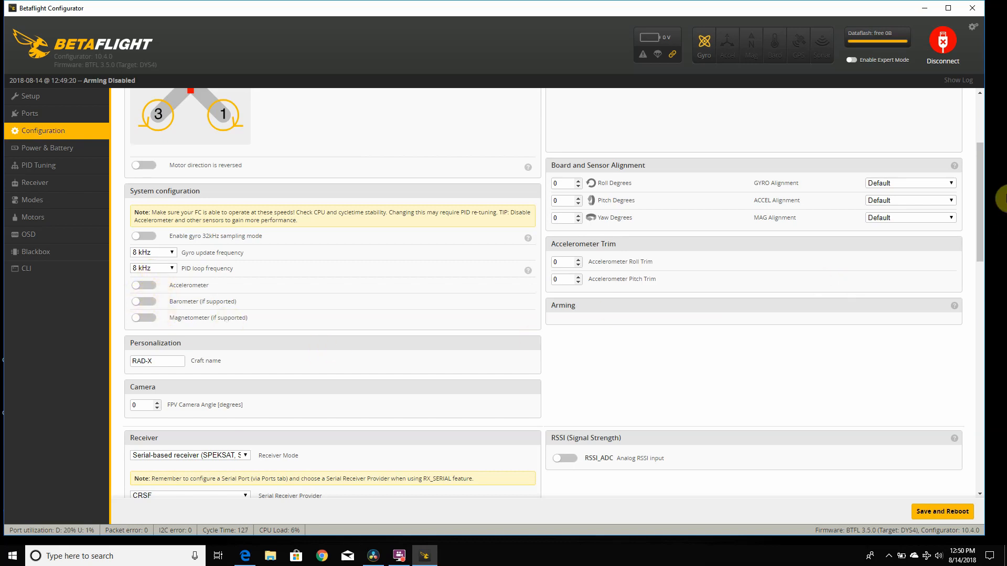
scroll(down, 3)
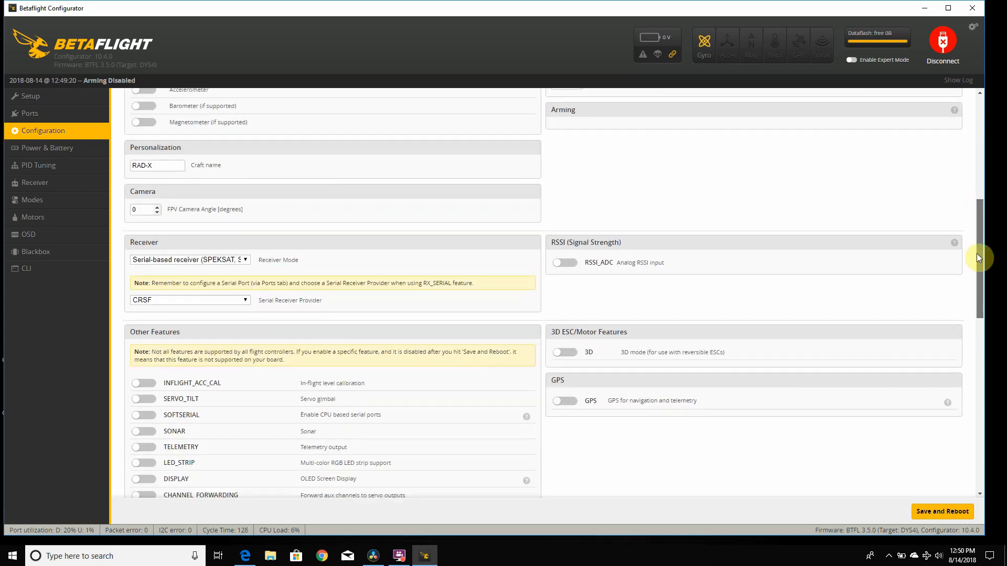
scroll(down, 3)
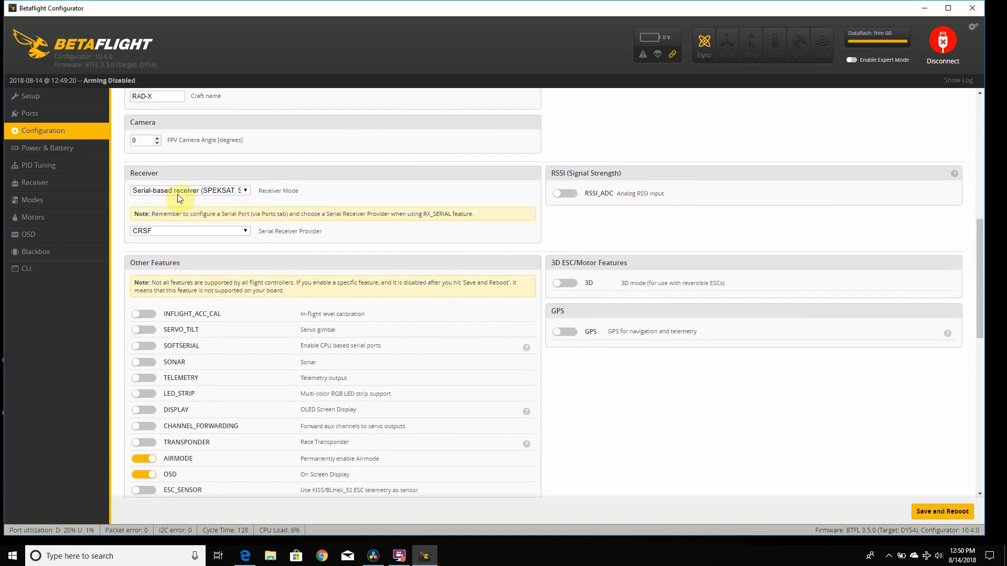
mouse_move(172, 200)
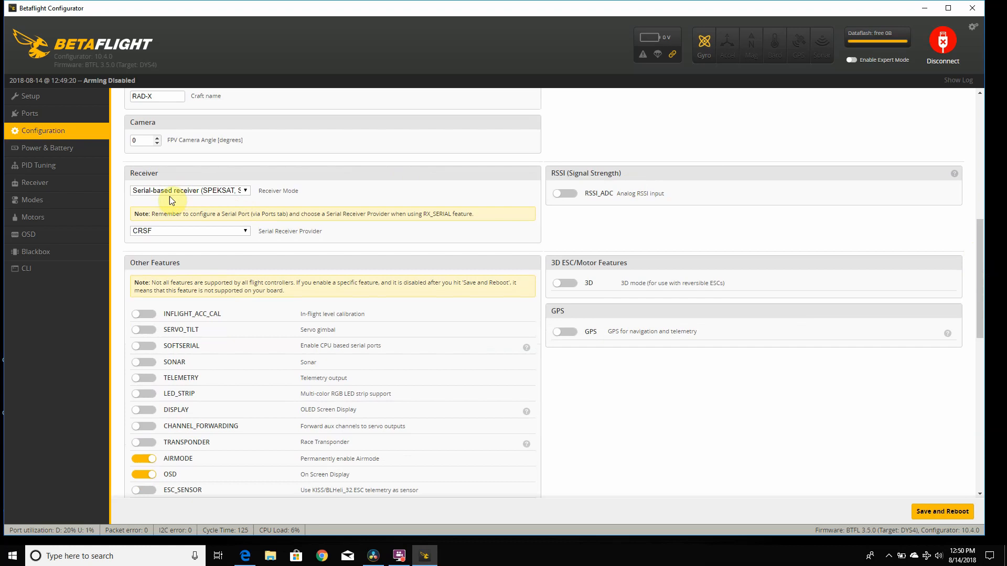
mouse_move(325, 295)
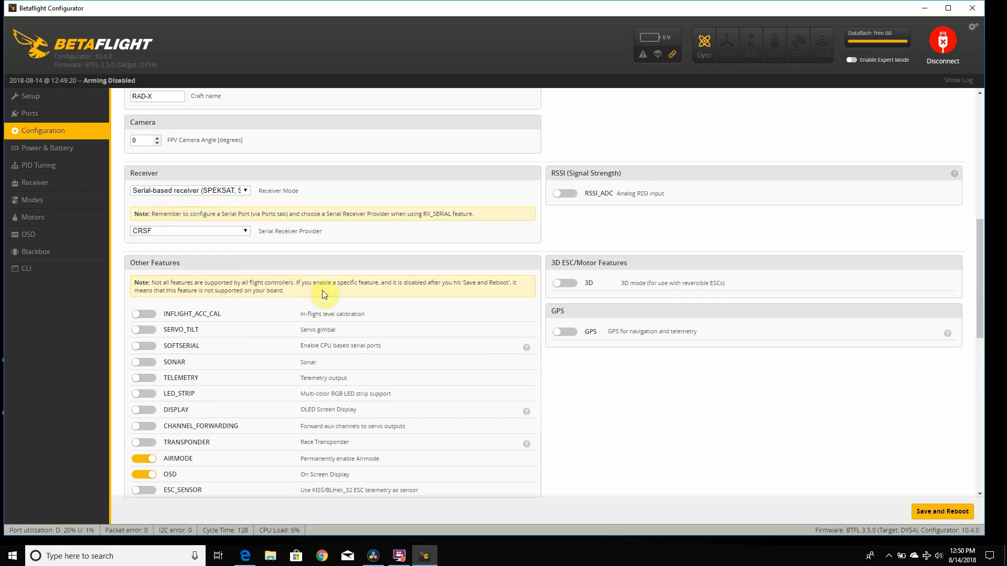
click(189, 190)
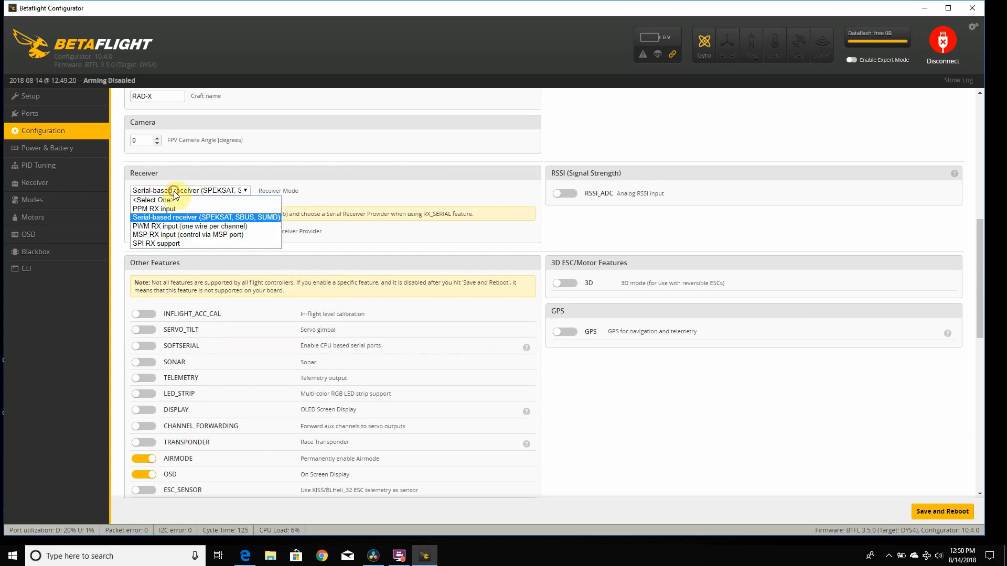
click(205, 218)
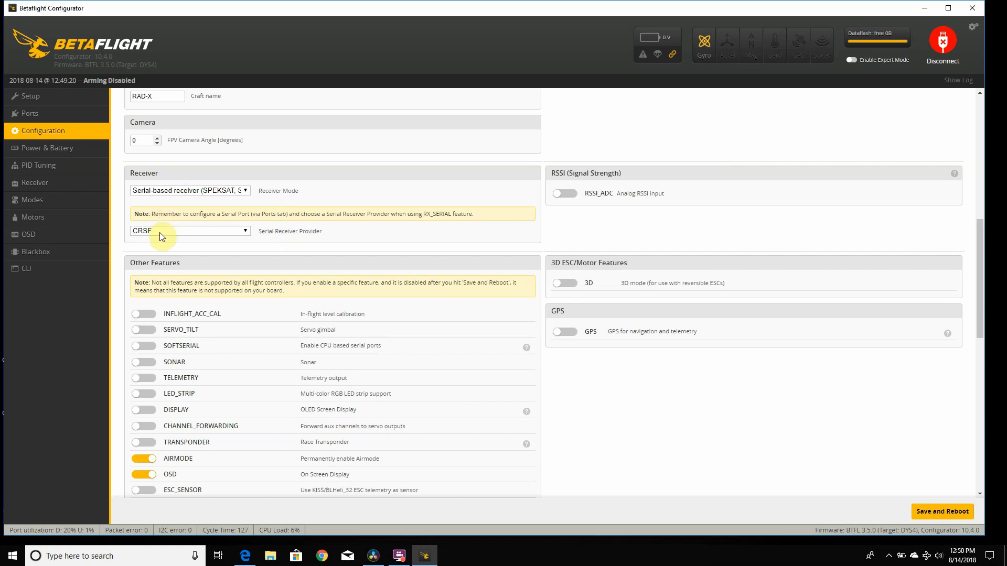
click(189, 231)
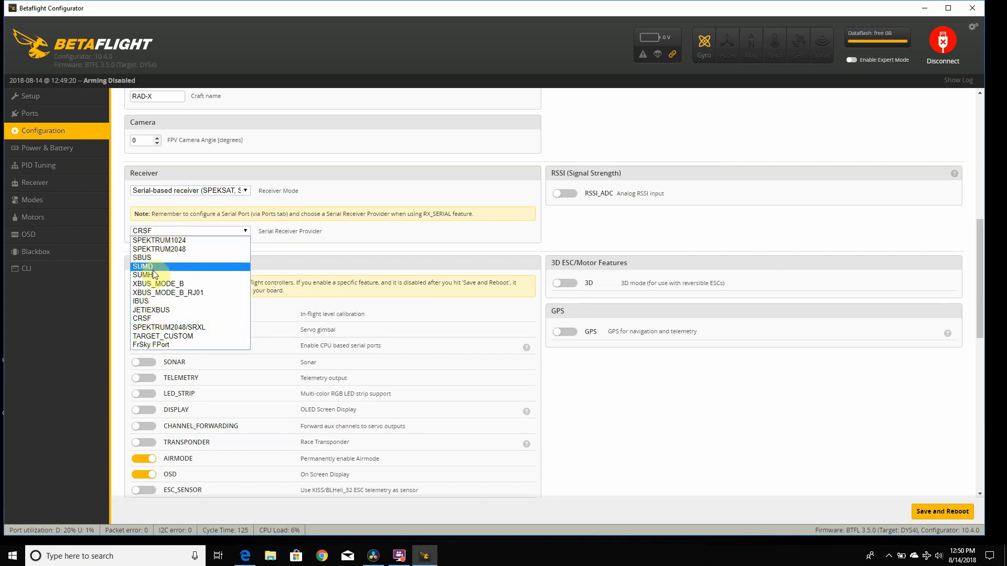
mouse_move(158, 283)
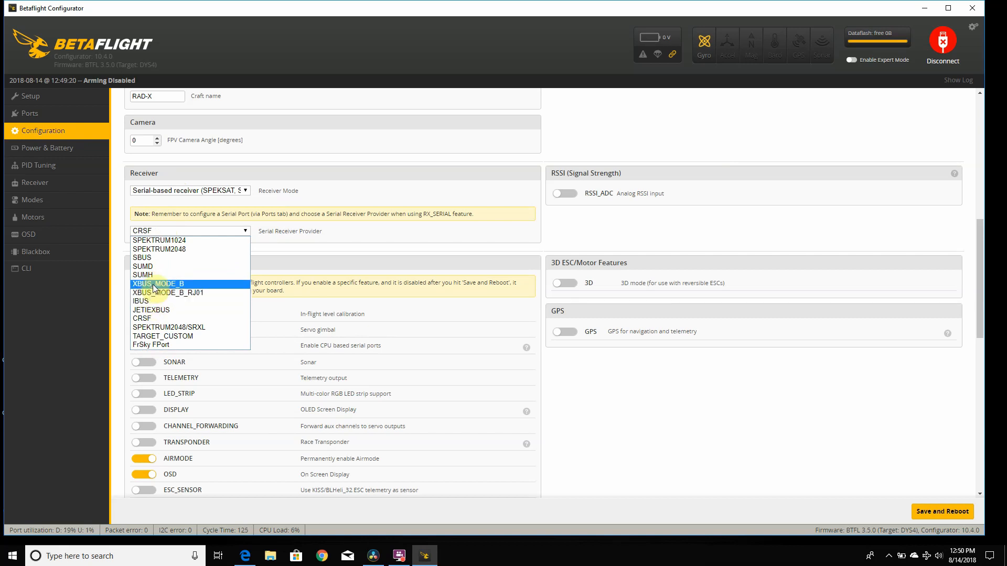
mouse_move(158, 258)
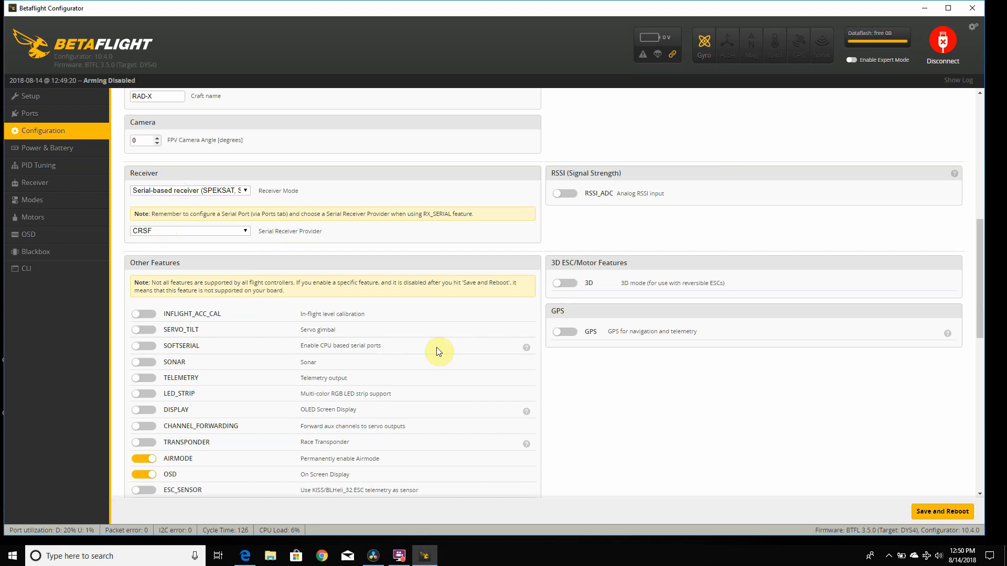
mouse_move(978, 250)
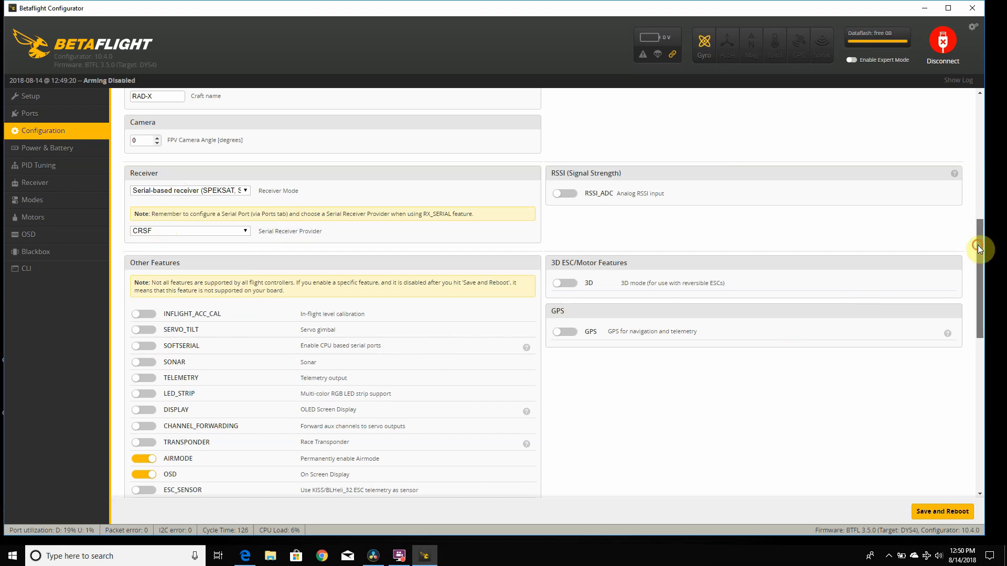
scroll(down, 3)
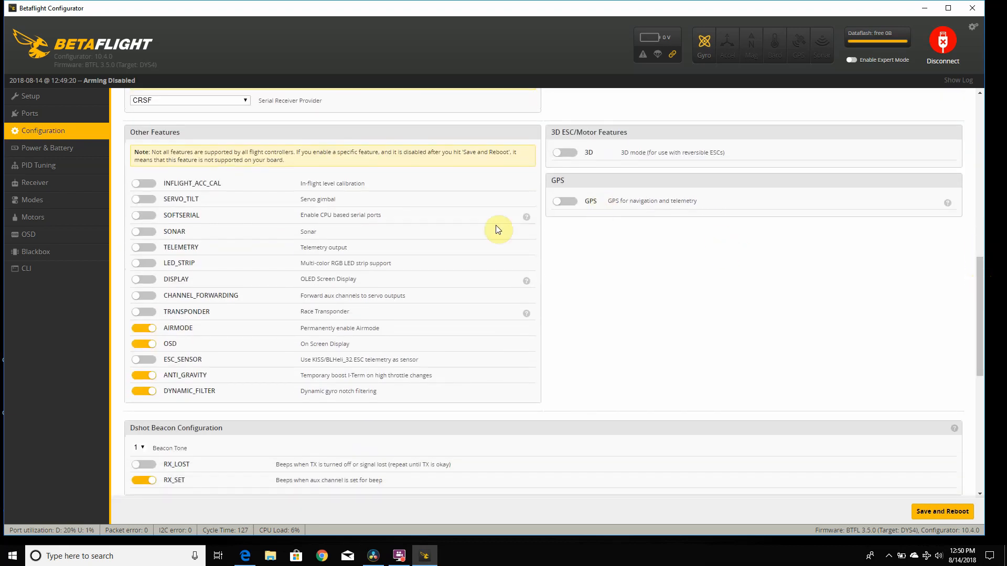
click(144, 328)
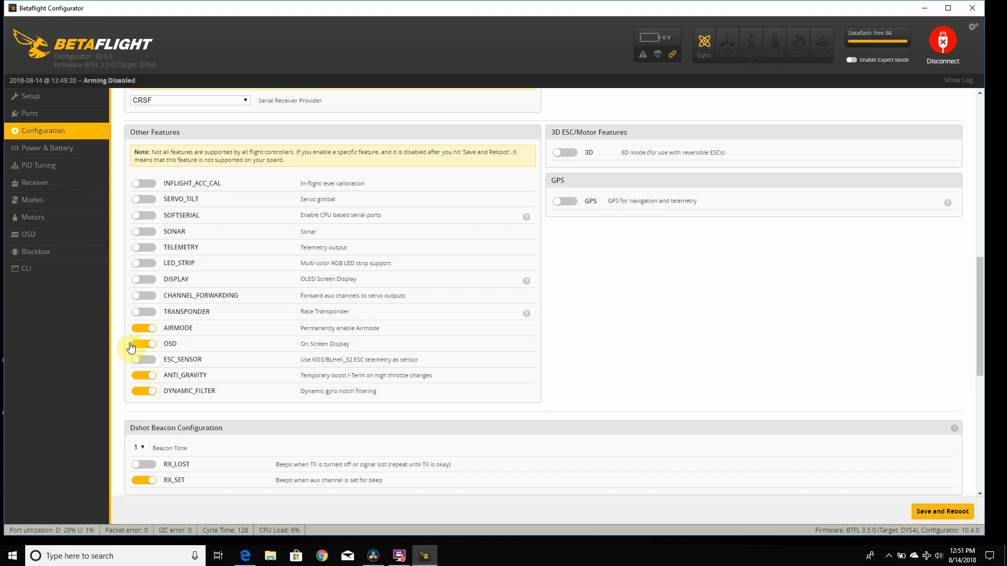
click(143, 343)
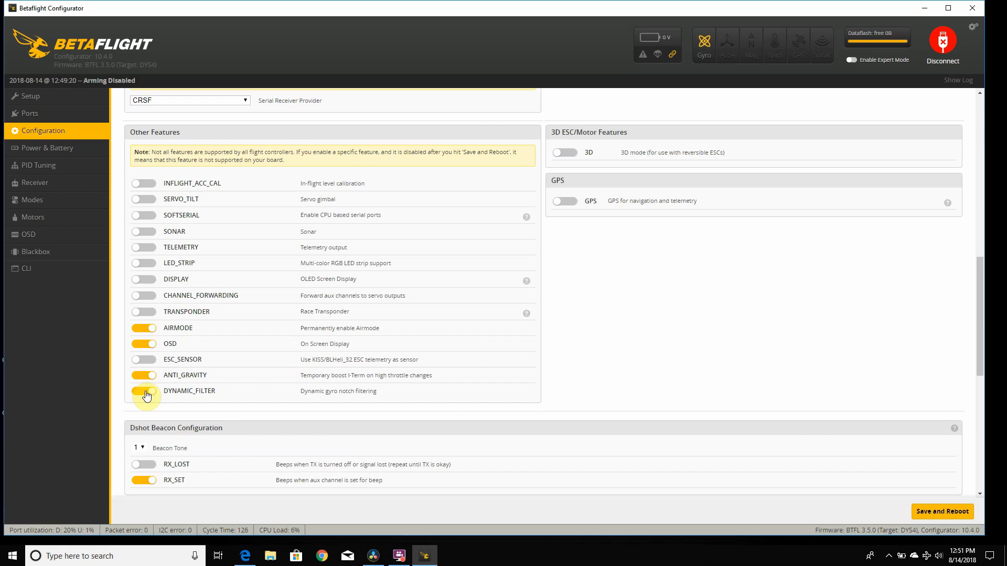
click(144, 392)
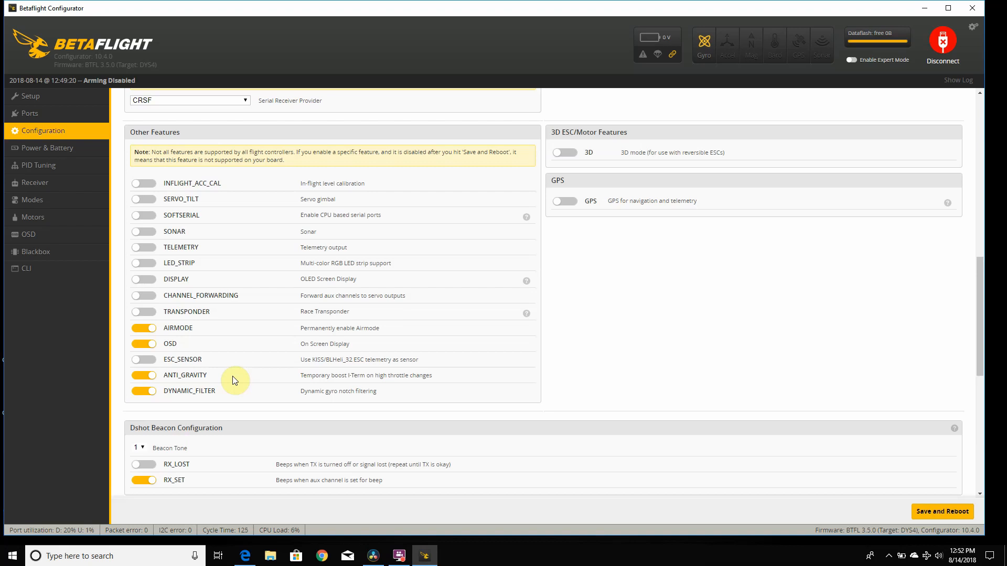
mouse_move(982, 275)
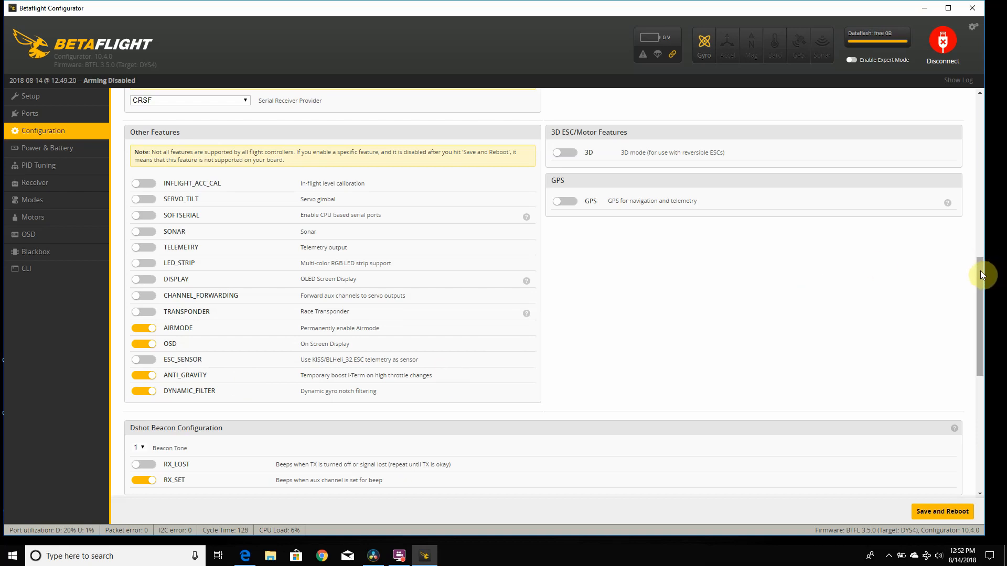
scroll(down, 3)
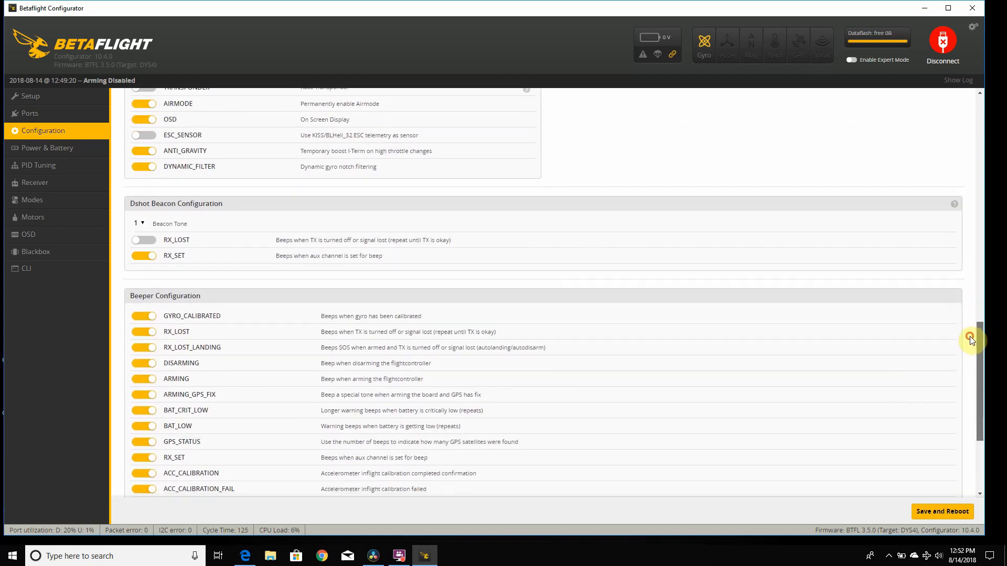
mouse_move(246, 223)
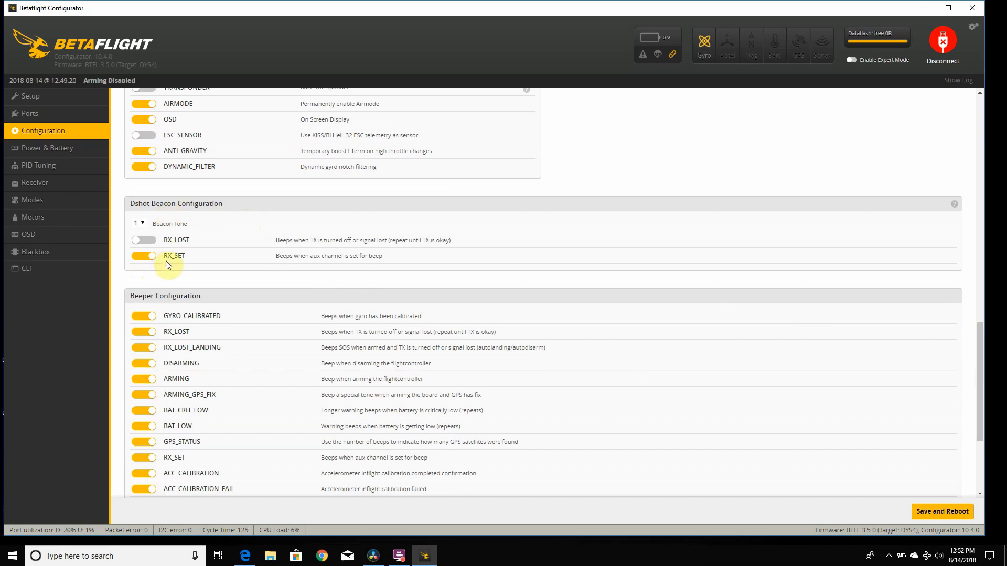
mouse_move(441, 266)
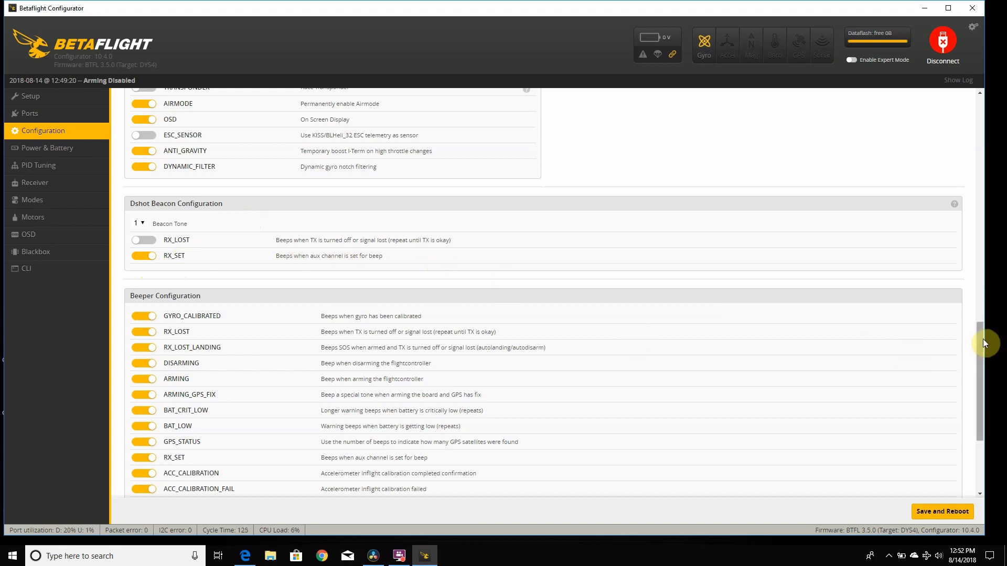
scroll(down, 3)
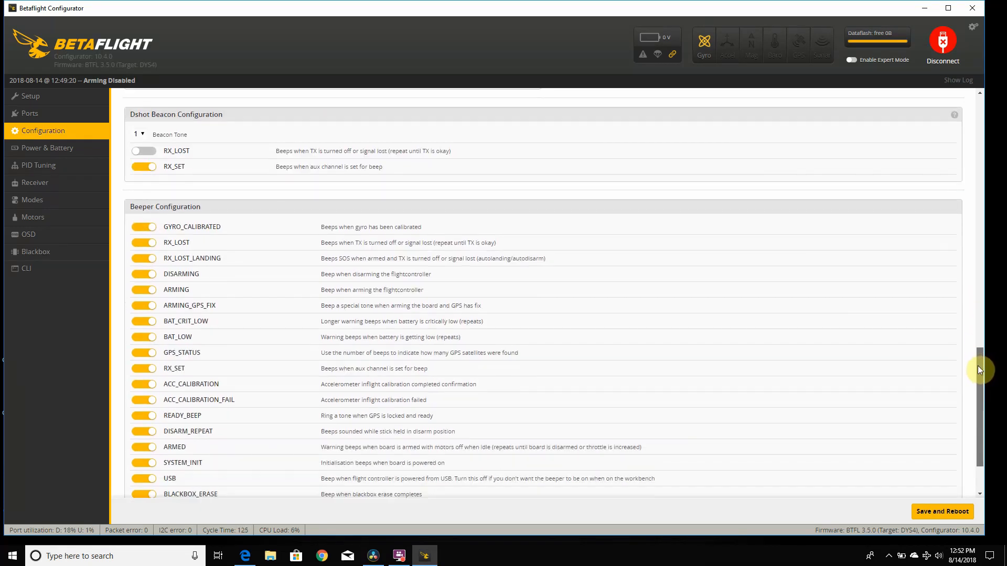
scroll(down, 3)
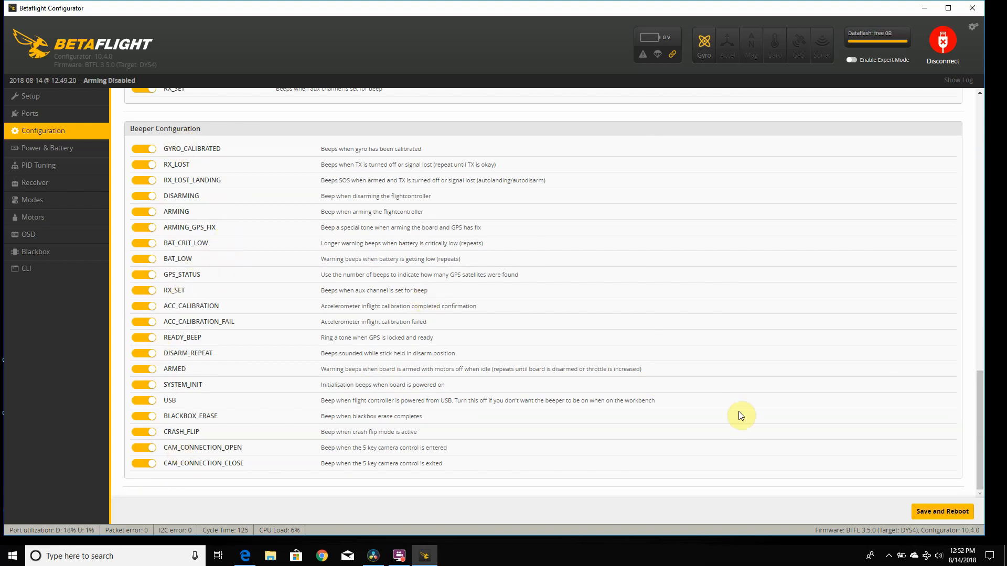
mouse_move(500, 306)
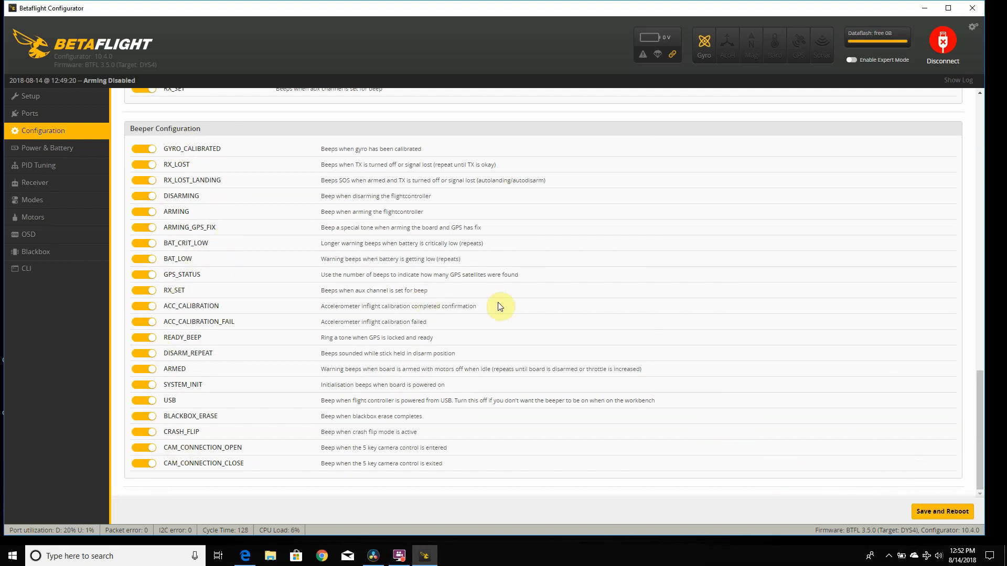
Step: Show the Power & Battery page with Onboard ADC voltage and current sources
click(47, 148)
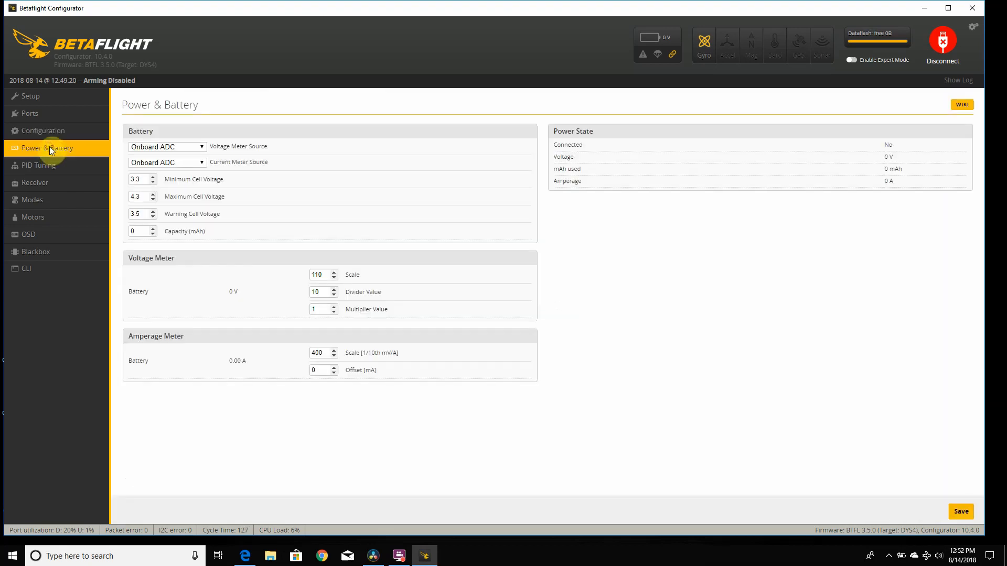
mouse_move(113, 191)
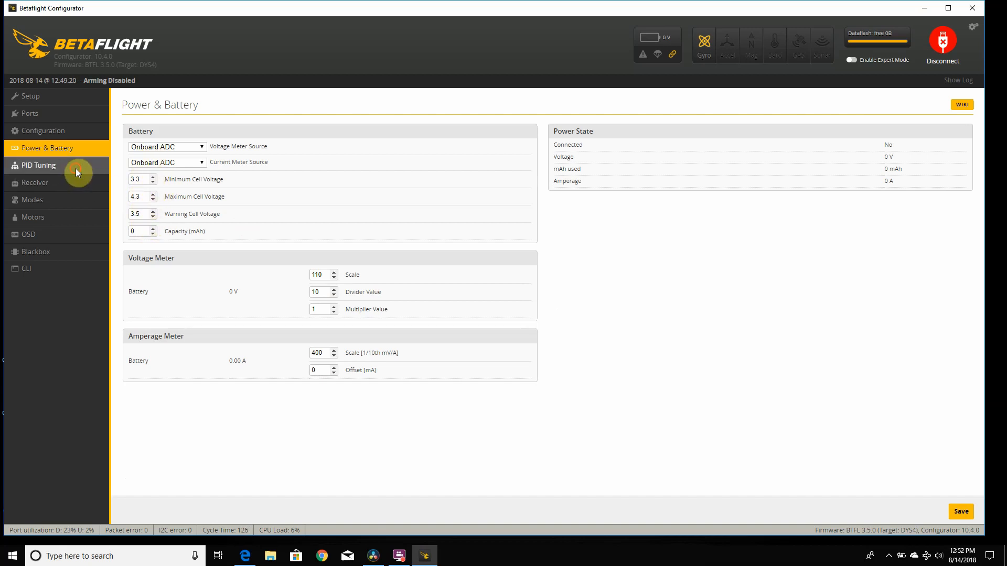
Step: Open PID Tuning for Profile 1, showing roll P 46, pitch P 50, yaw P 65
click(38, 165)
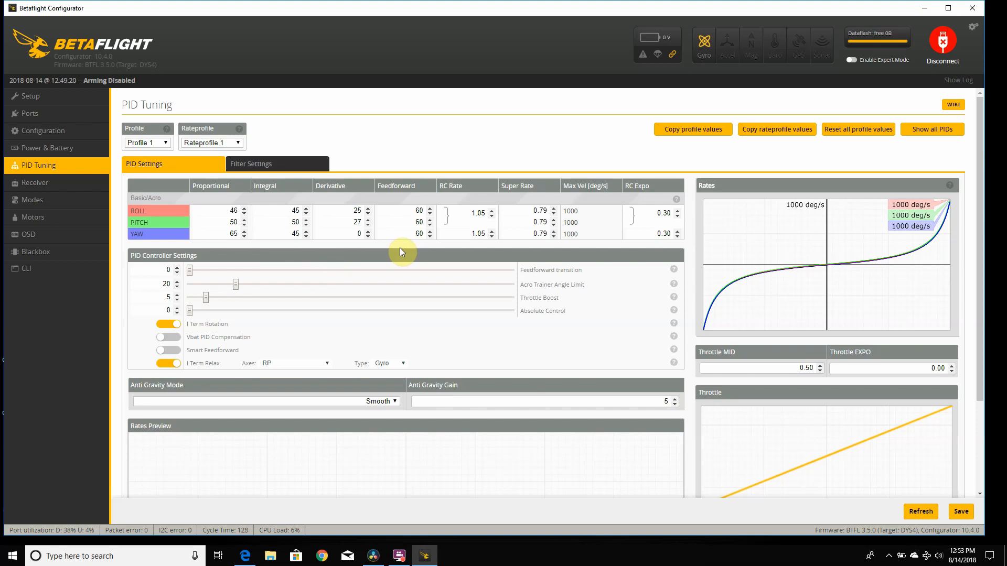
mouse_move(397, 209)
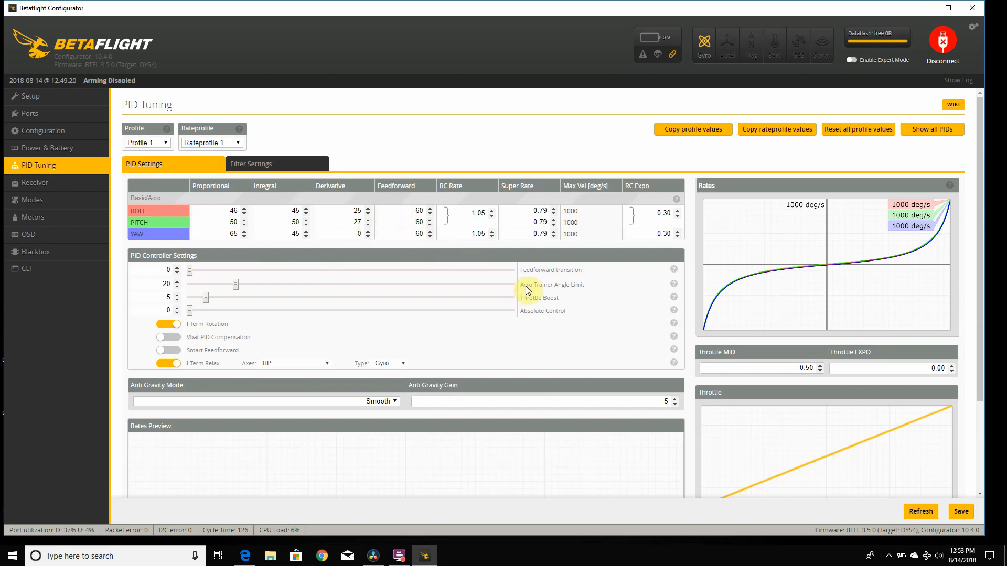
mouse_move(387, 234)
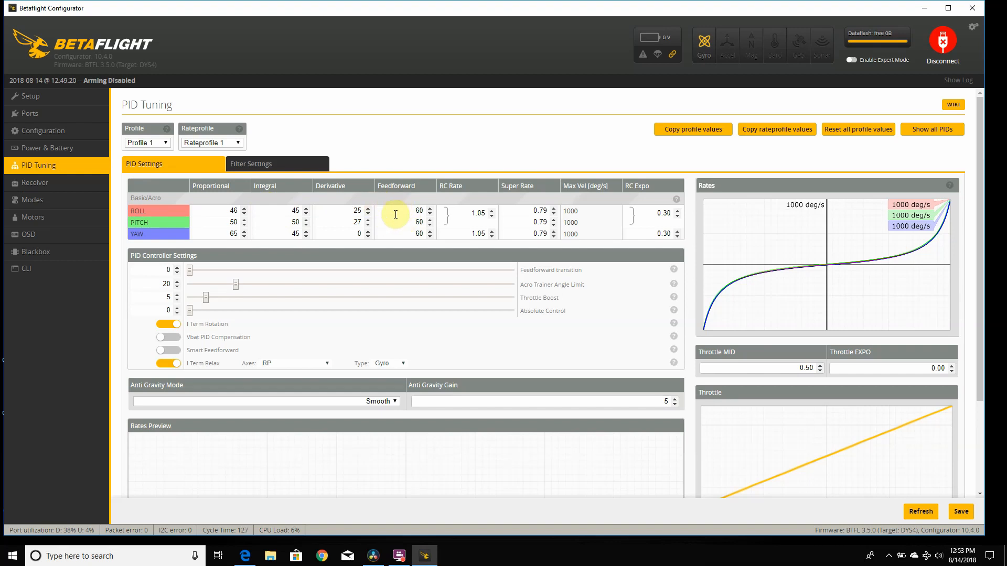
mouse_move(394, 225)
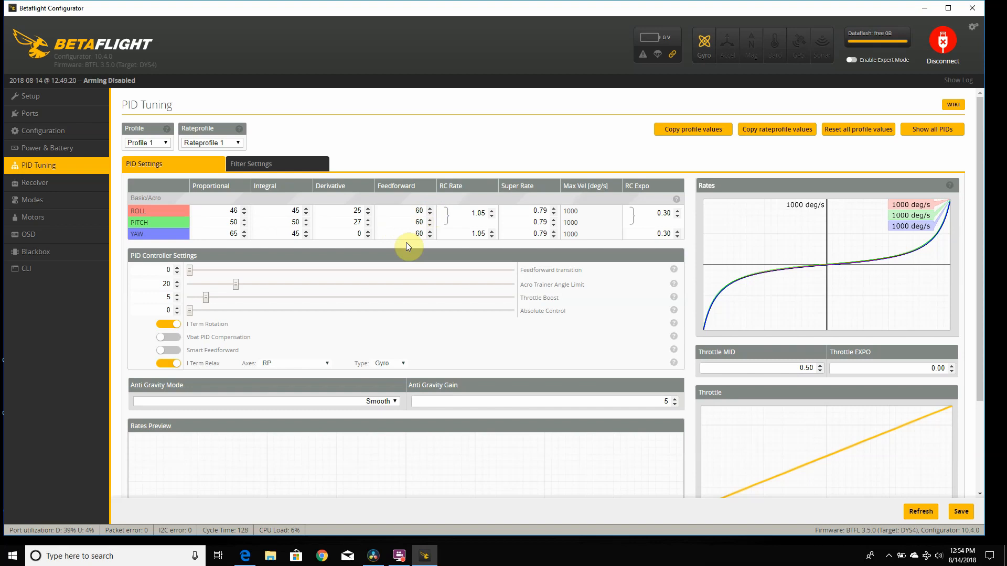
mouse_move(655, 219)
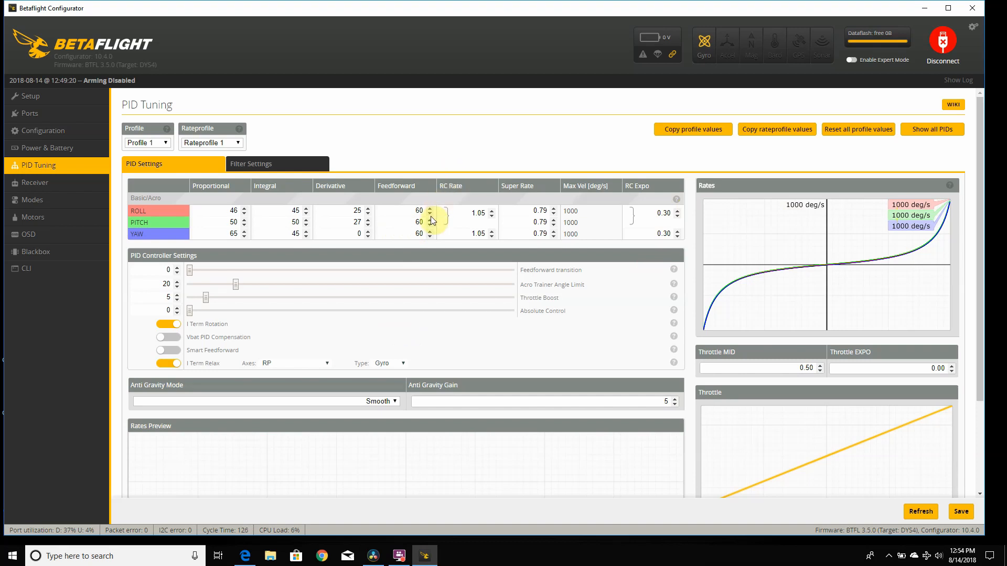
mouse_move(423, 258)
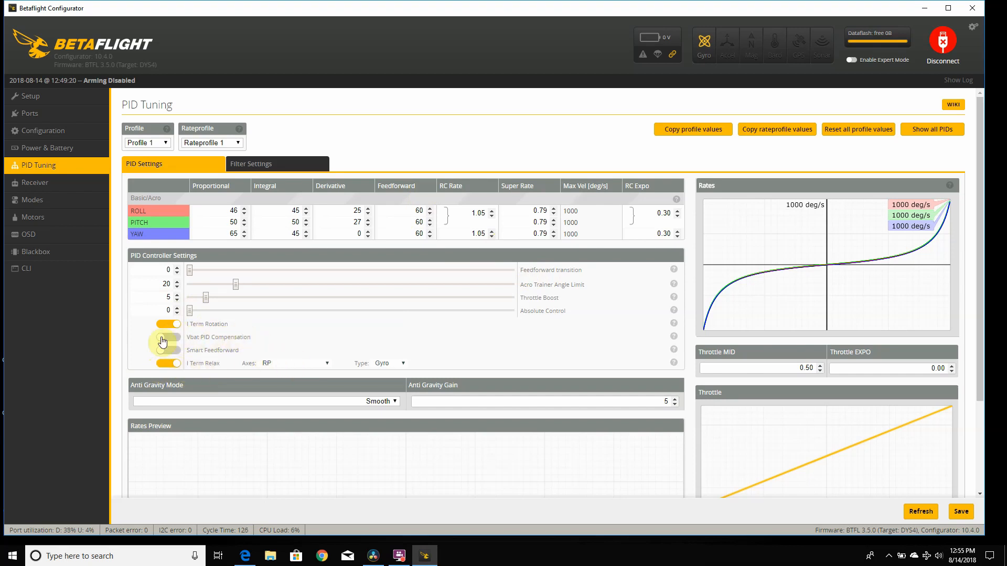
click(168, 337)
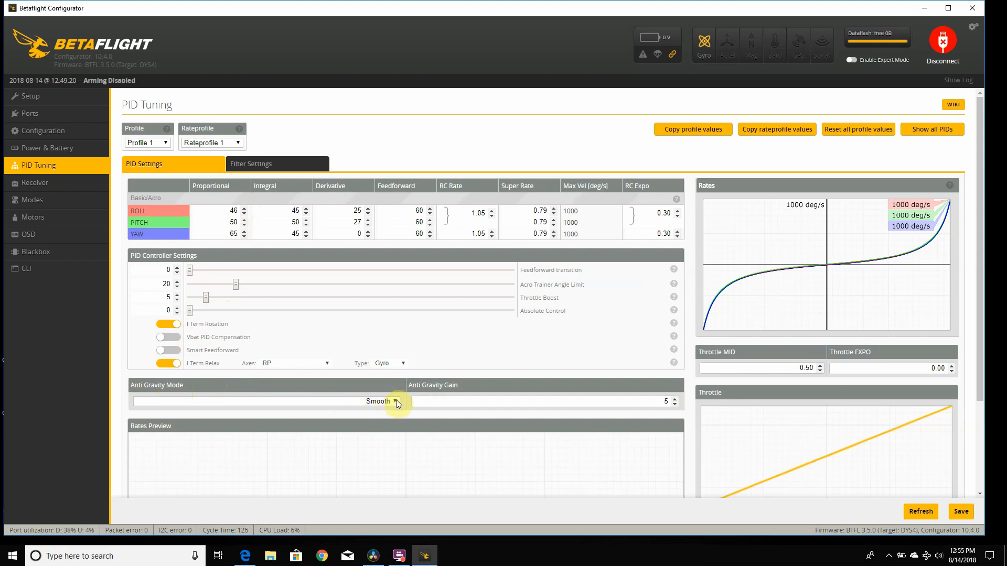
click(382, 401)
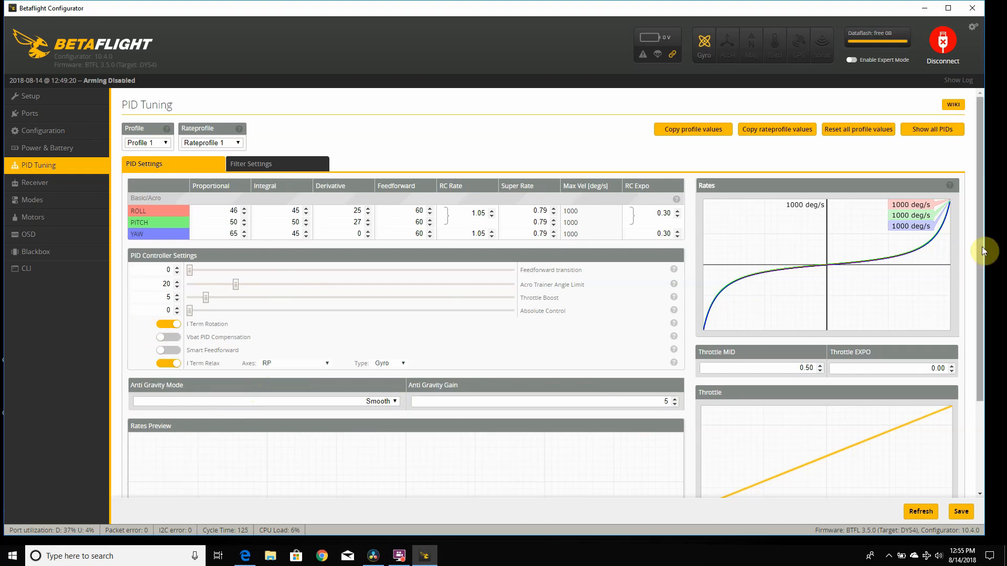
scroll(down, 3)
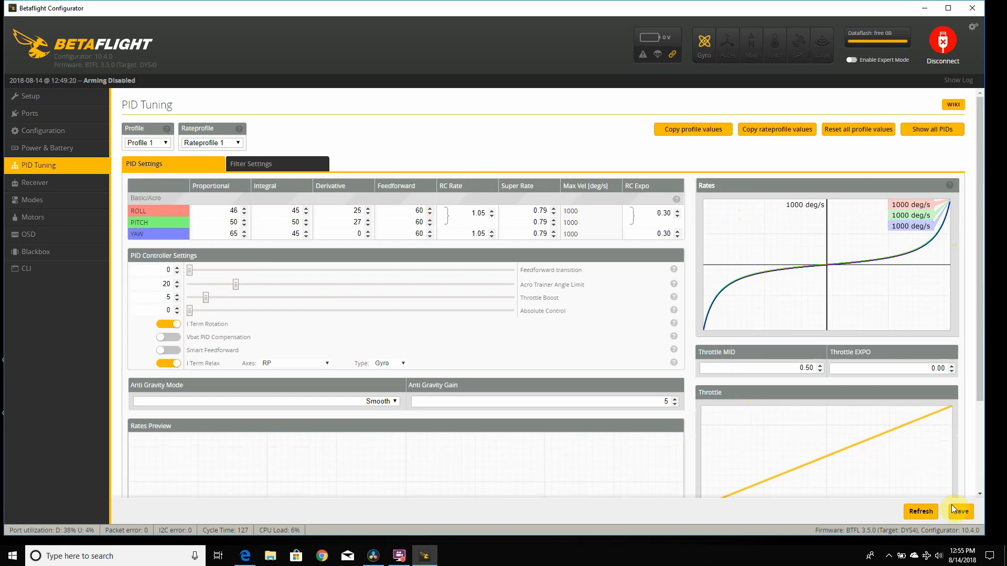
mouse_move(385, 204)
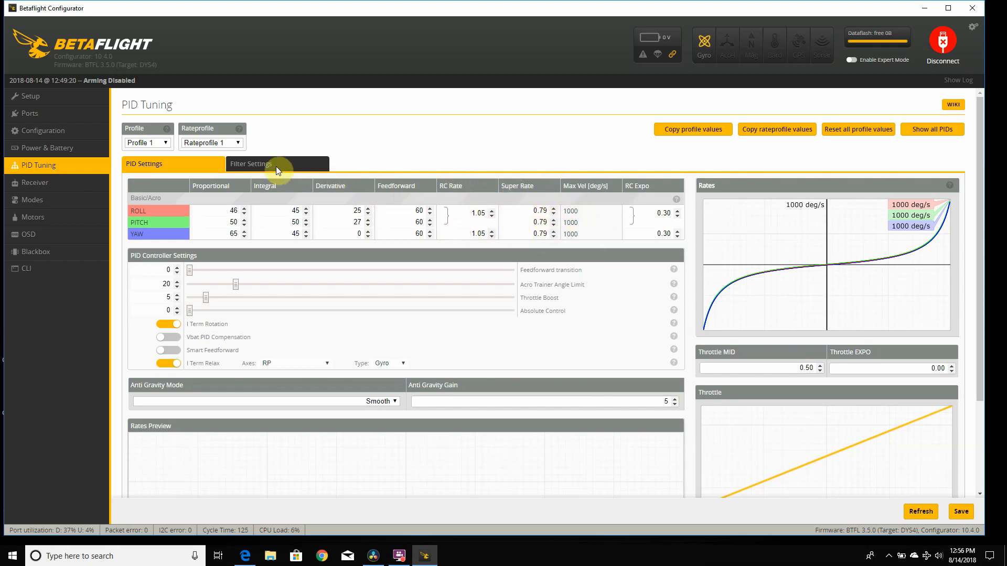
Step: Show Filter Settings with gyro lowpass 100/300 Hz and D term lowpass 100/200 Hz
click(251, 163)
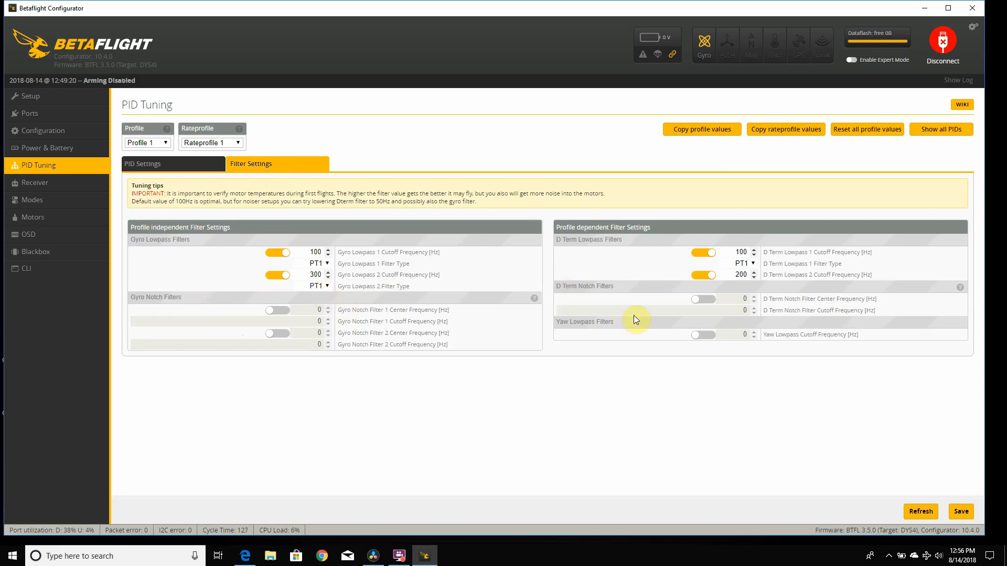
mouse_move(514, 355)
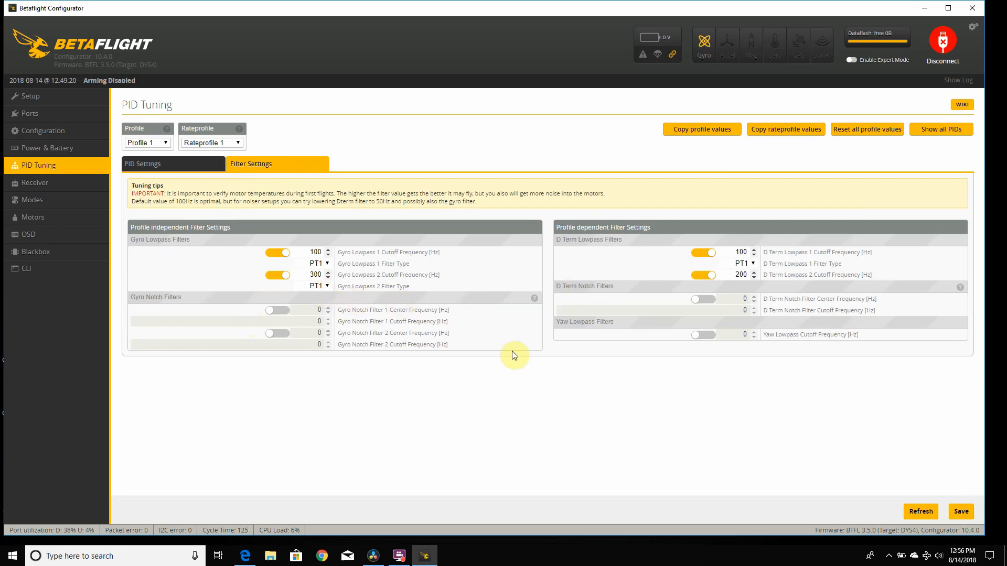
mouse_move(424, 268)
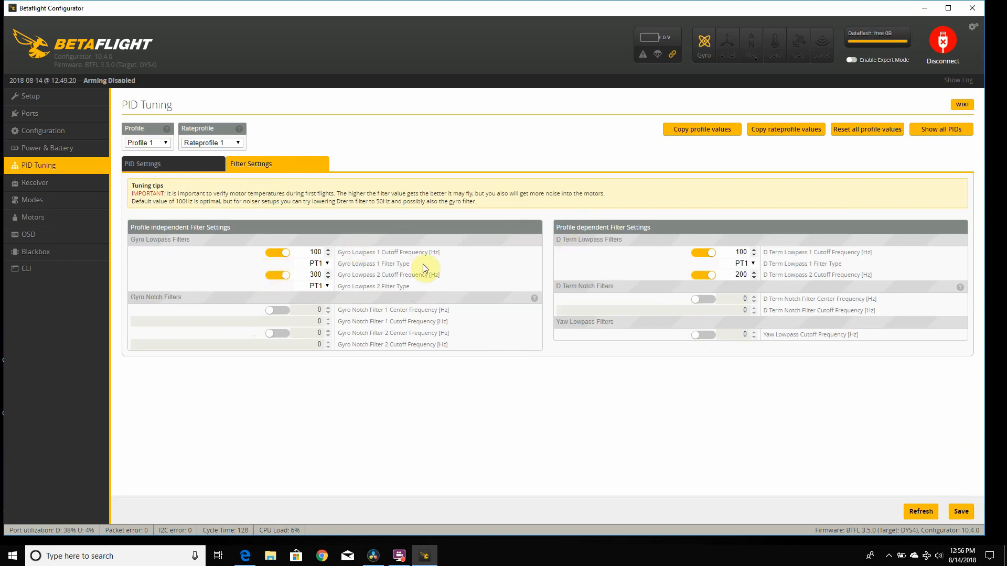
mouse_move(523, 312)
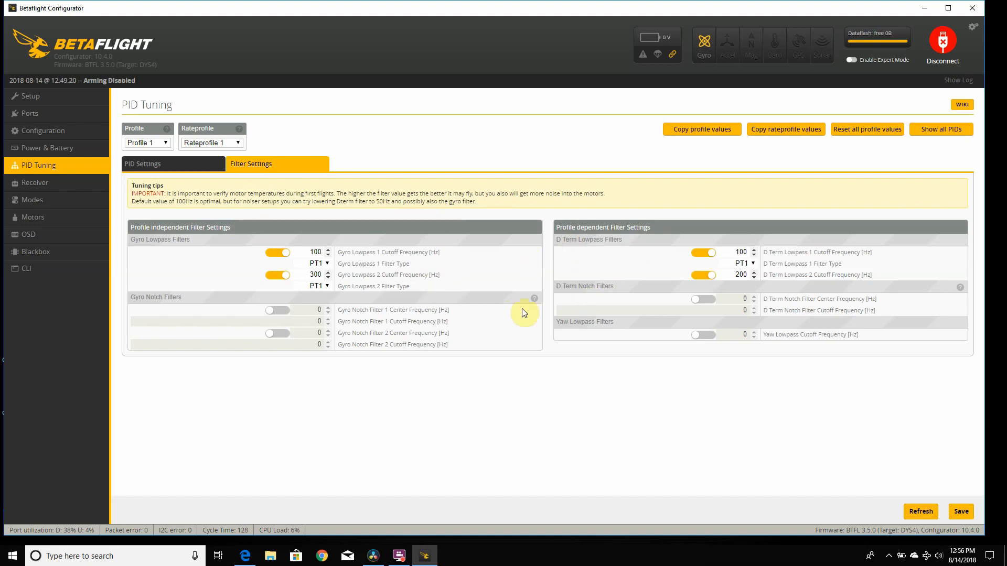
mouse_move(35, 186)
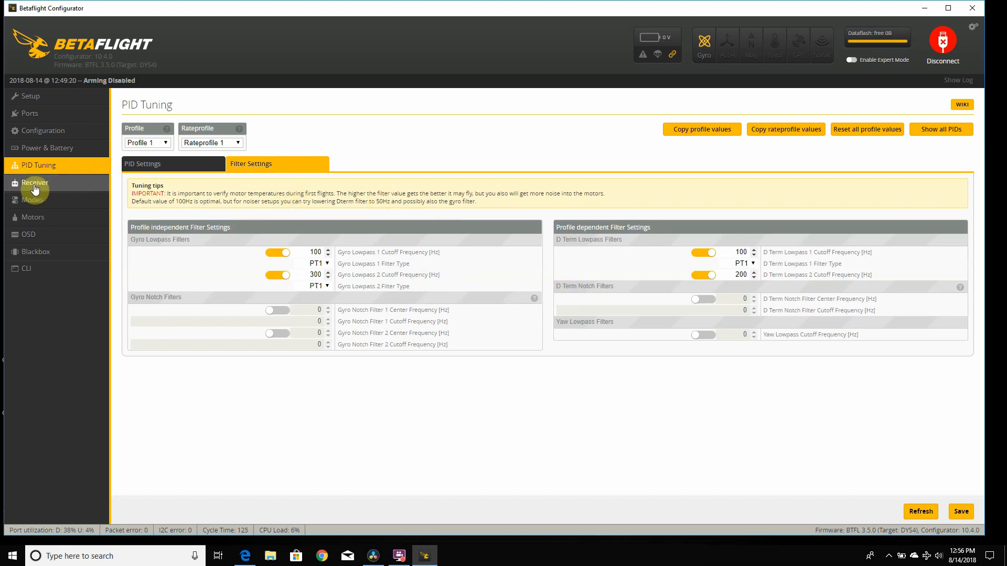
Step: On the Receiver page, set the RC smoothing type to Interpolation
click(35, 183)
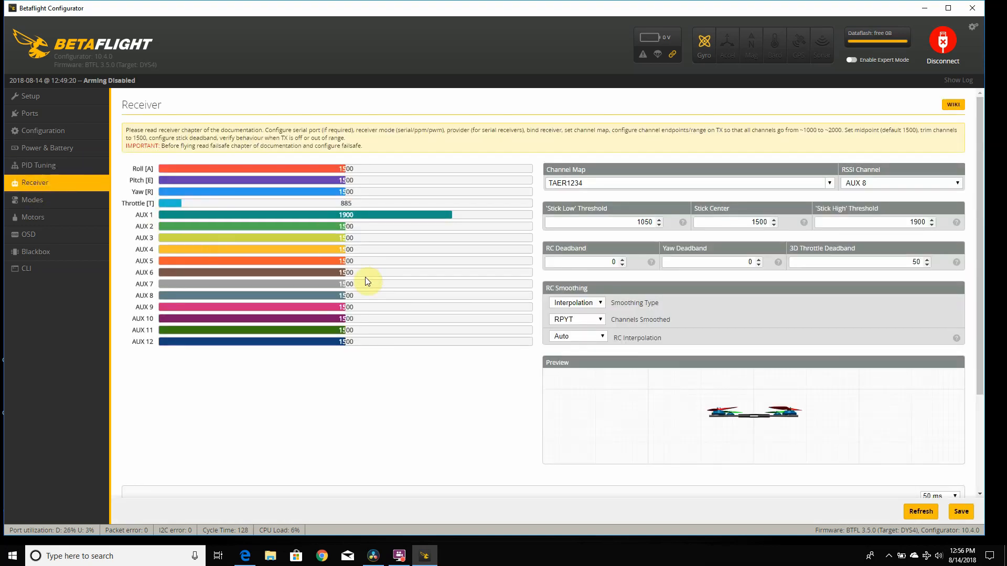
mouse_move(245, 188)
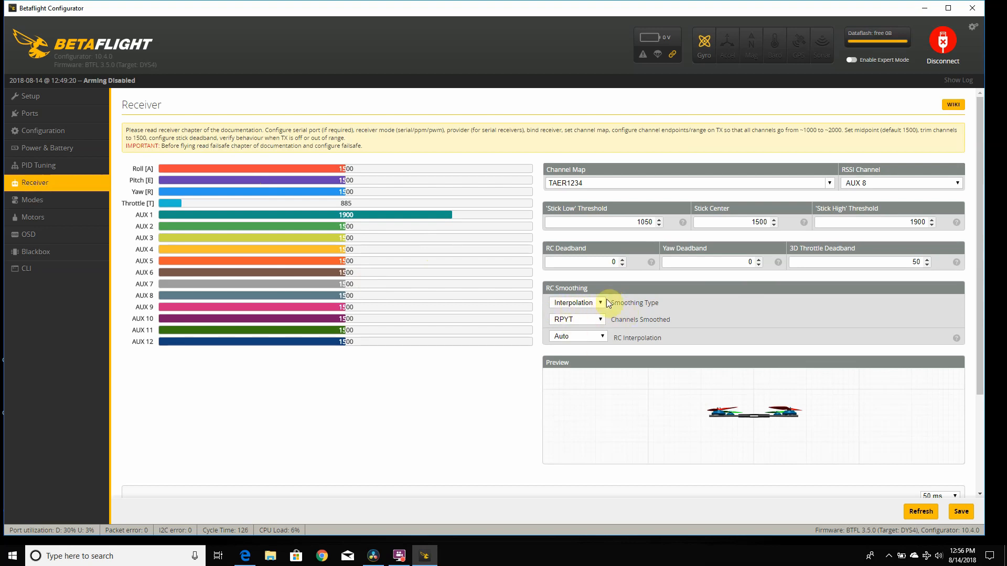
mouse_move(589, 303)
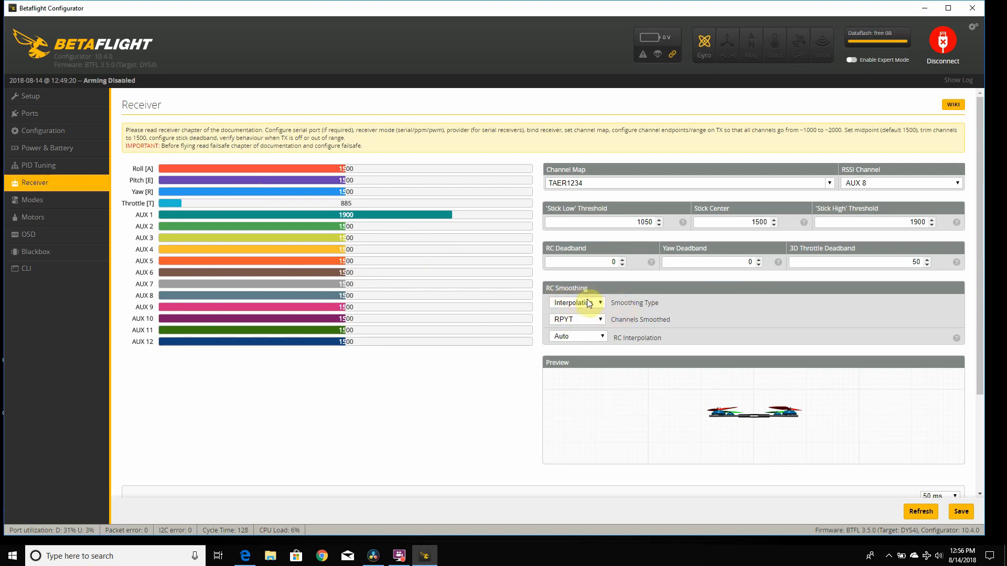
click(575, 303)
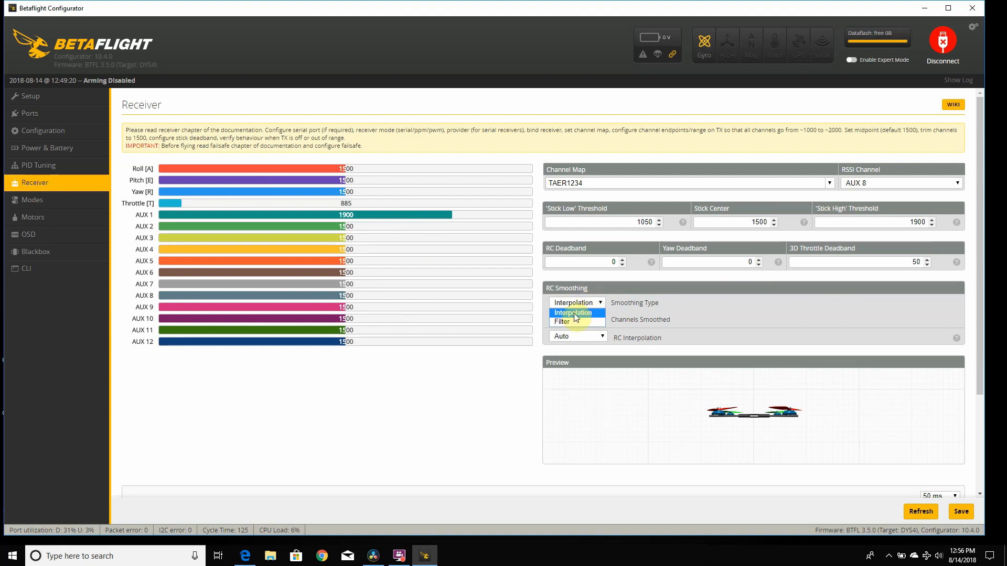
click(572, 313)
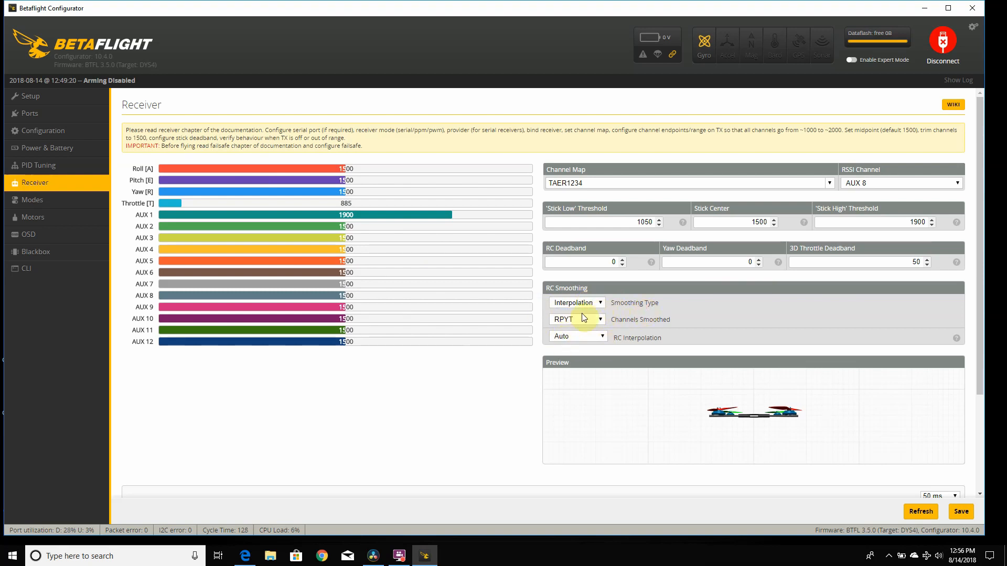
mouse_move(578, 347)
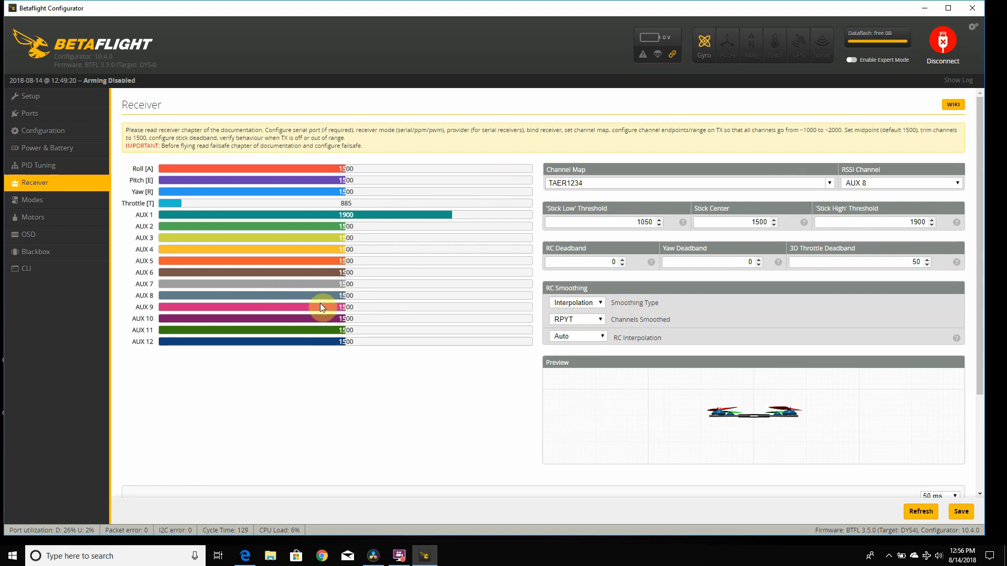
mouse_move(188, 341)
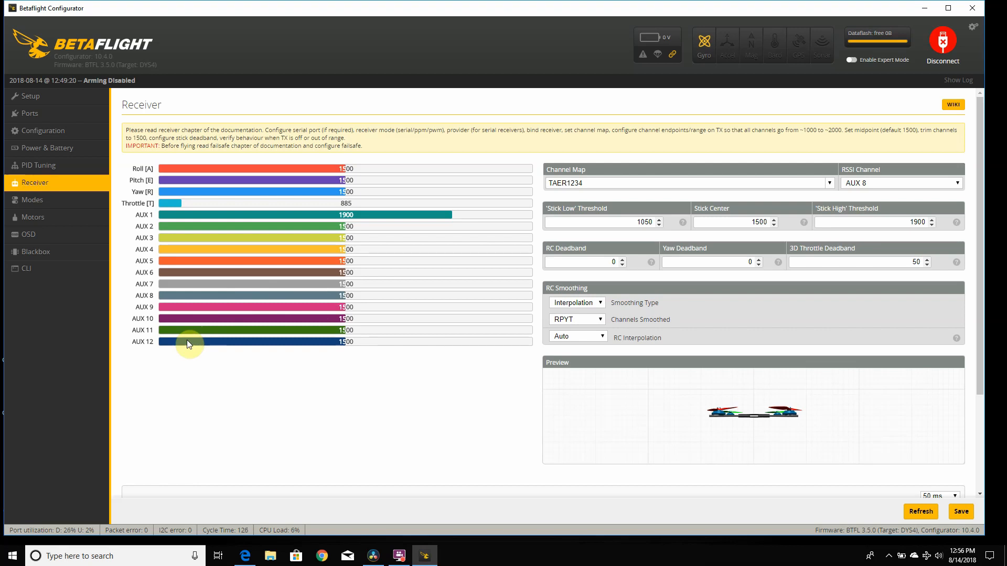
mouse_move(283, 281)
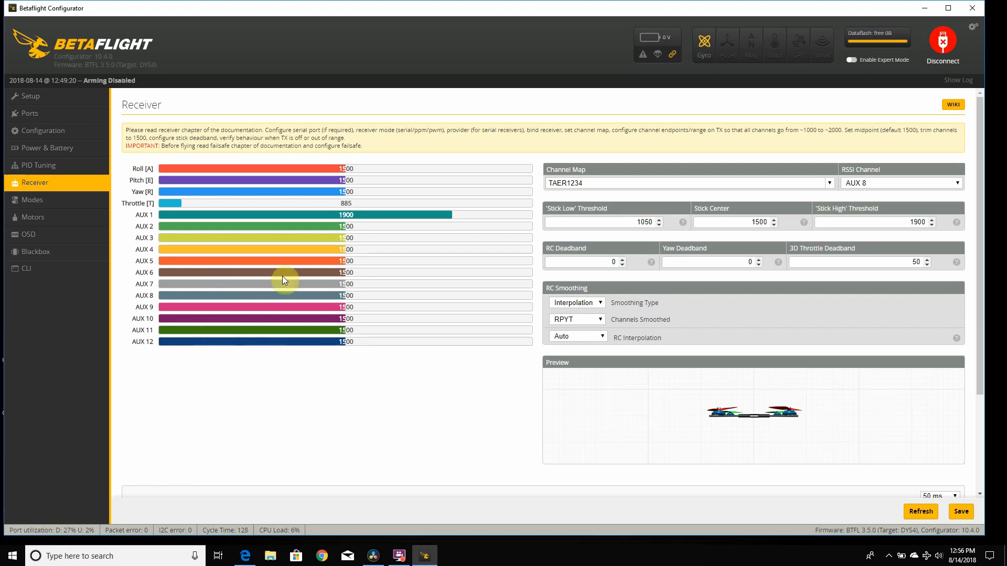
mouse_move(185, 184)
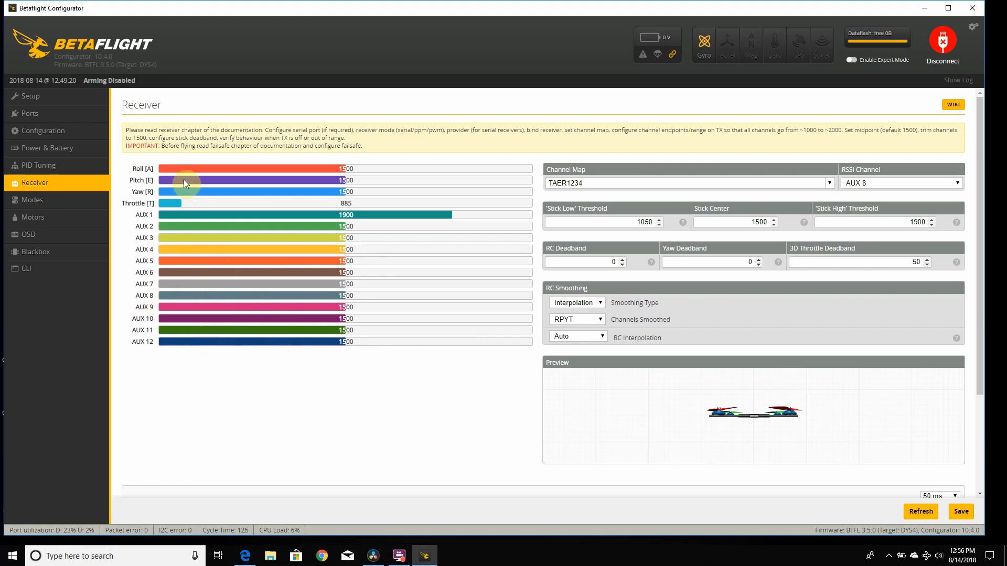
mouse_move(249, 252)
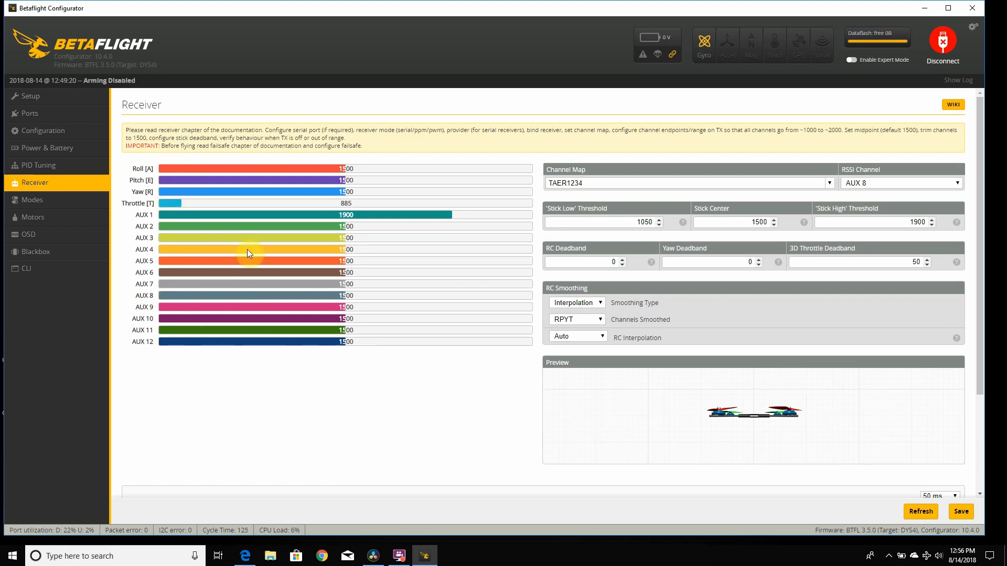
mouse_move(521, 263)
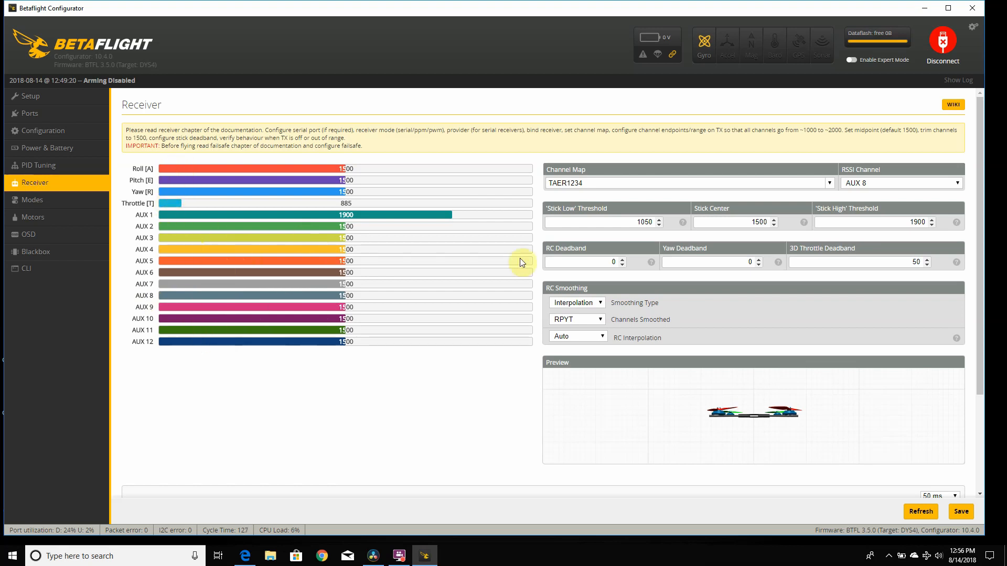
mouse_move(885, 189)
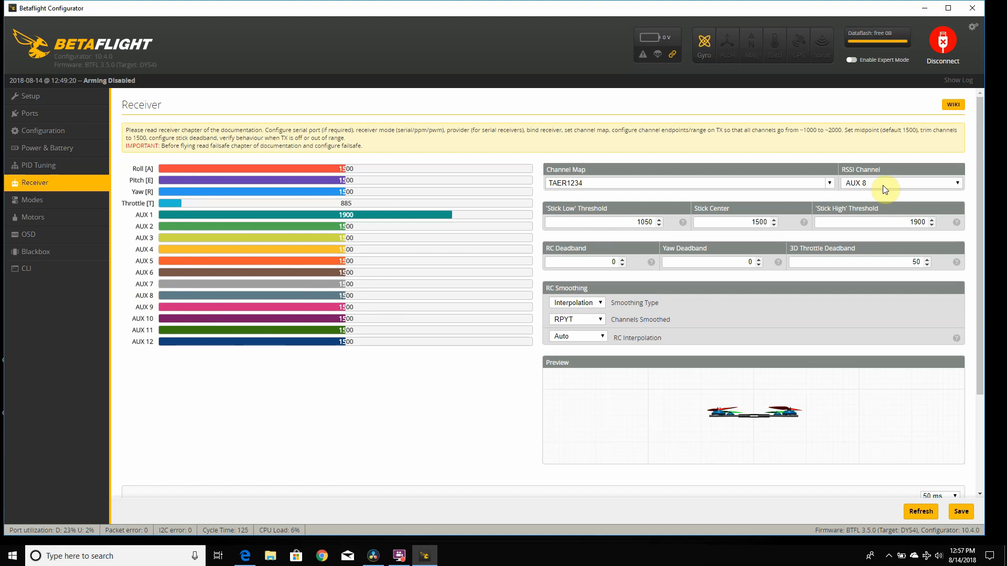
mouse_move(549, 334)
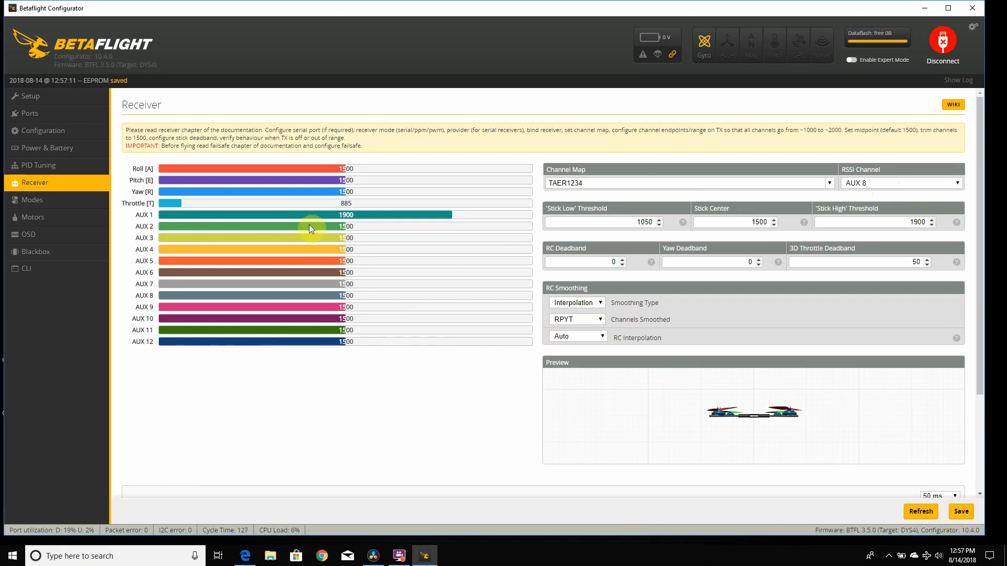
Step: Open the Modes page showing ARM on AUX 1 and BEEPER on AUX 2
click(32, 199)
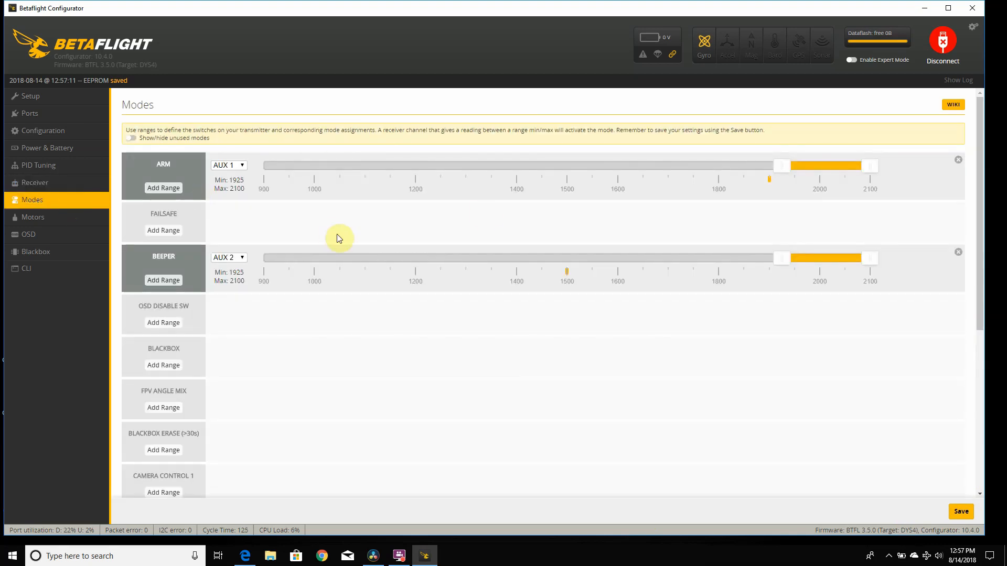
Step: Scroll through the ARM and BEEPER mode ranges, then open the Motors page
scroll(down, 3)
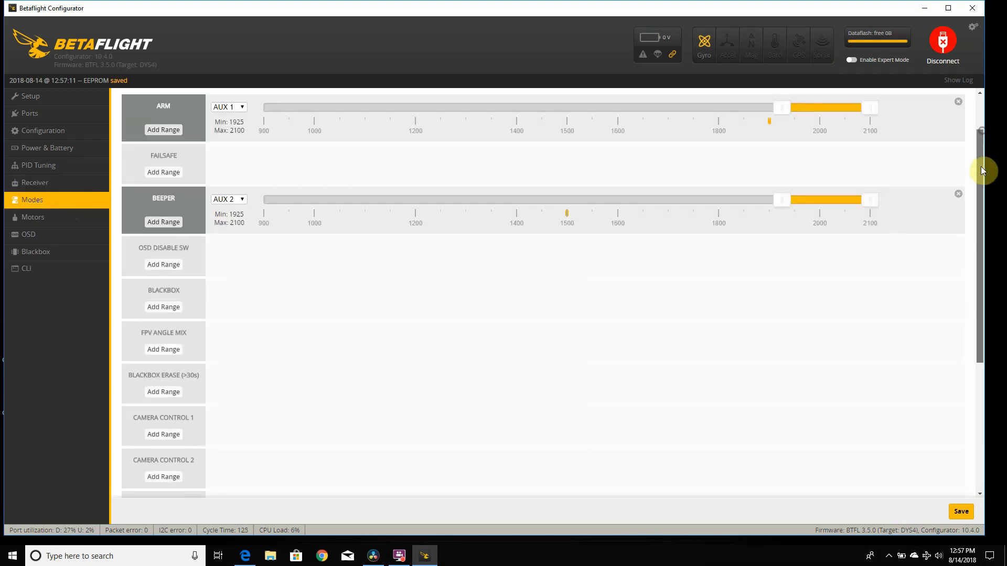
scroll(down, 3)
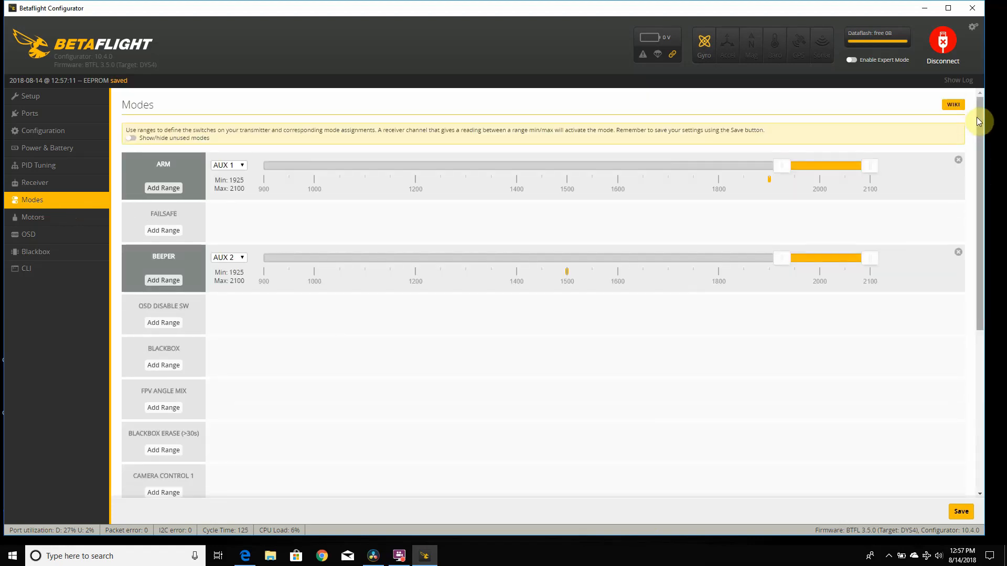
click(33, 218)
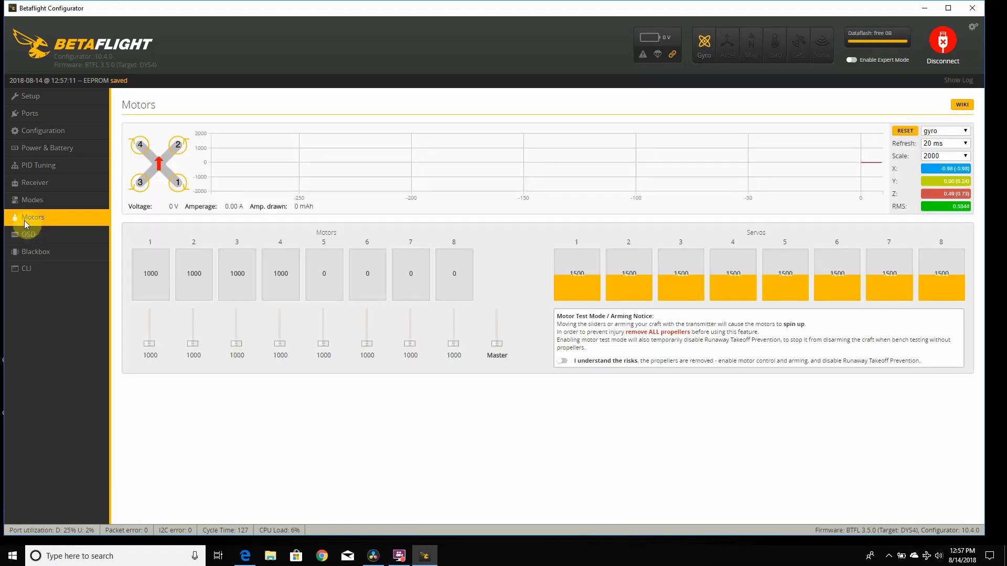
Step: Show the OSD page with RSSI value, battery voltage, timer 2, craft name and warnings
click(28, 235)
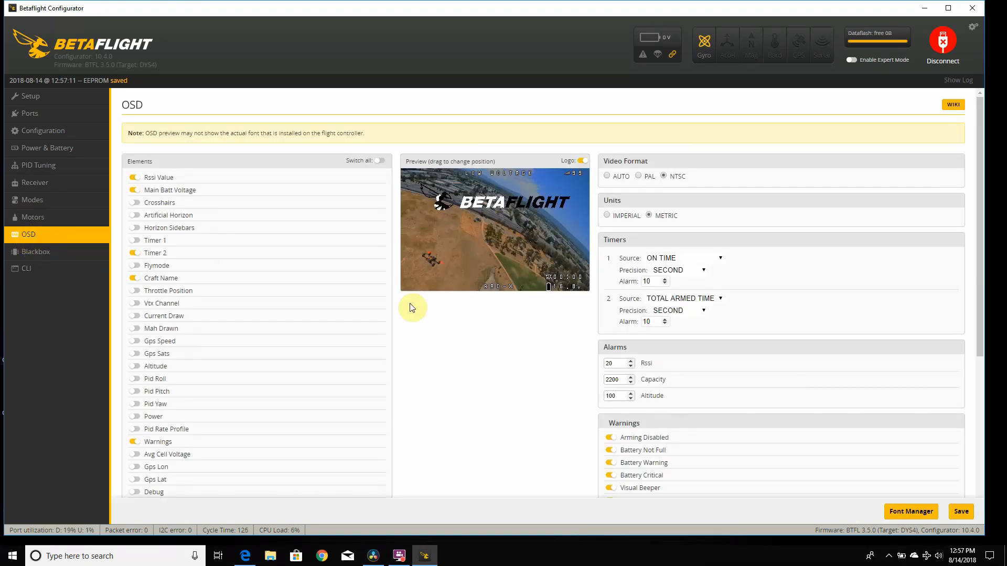
mouse_move(69, 111)
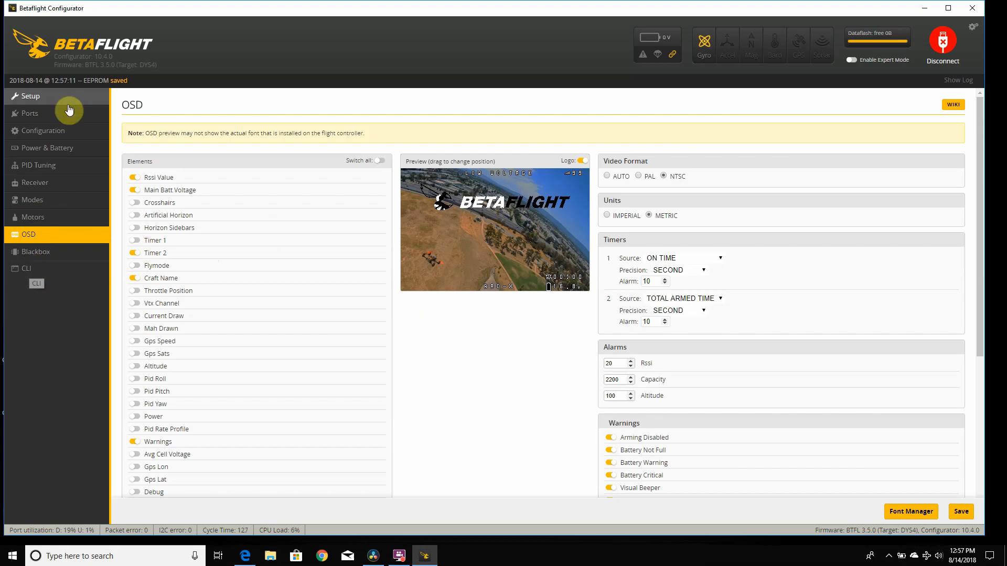
mouse_move(62, 101)
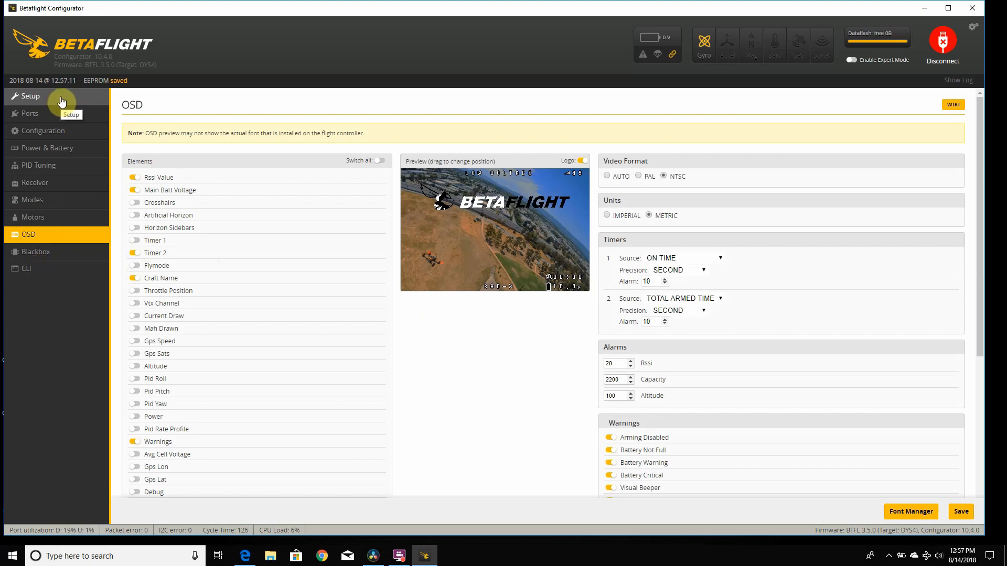